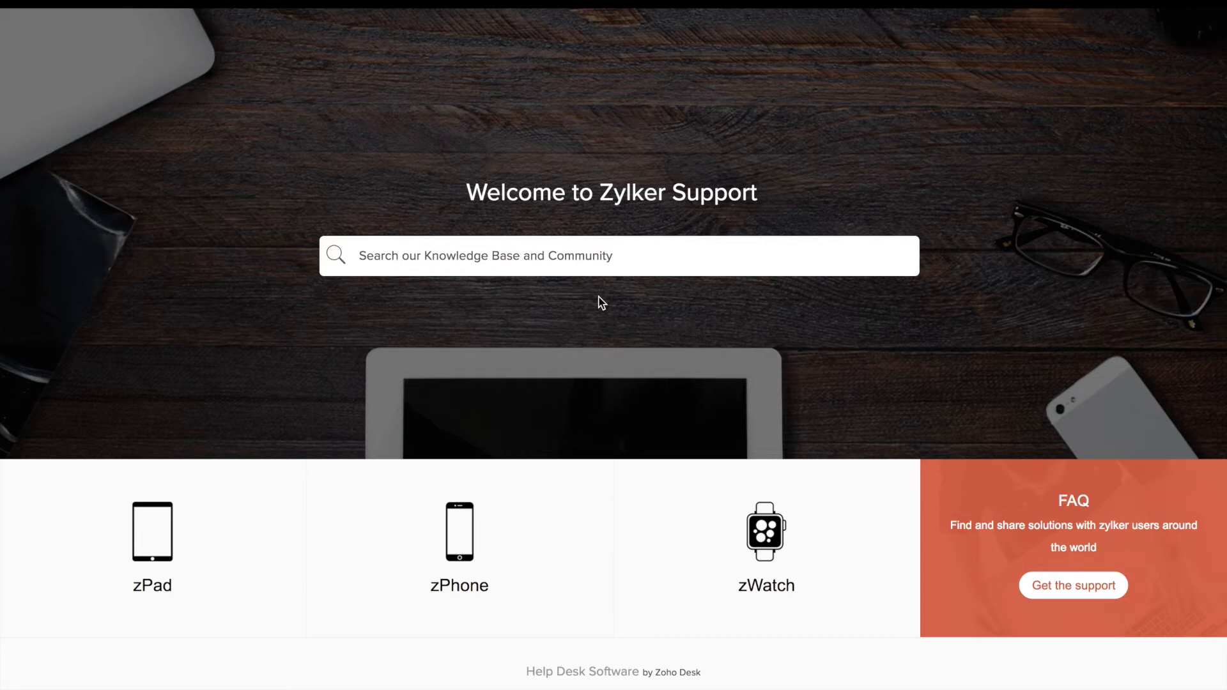
{"action": "mouse_move", "coordinate": [217, 512]}
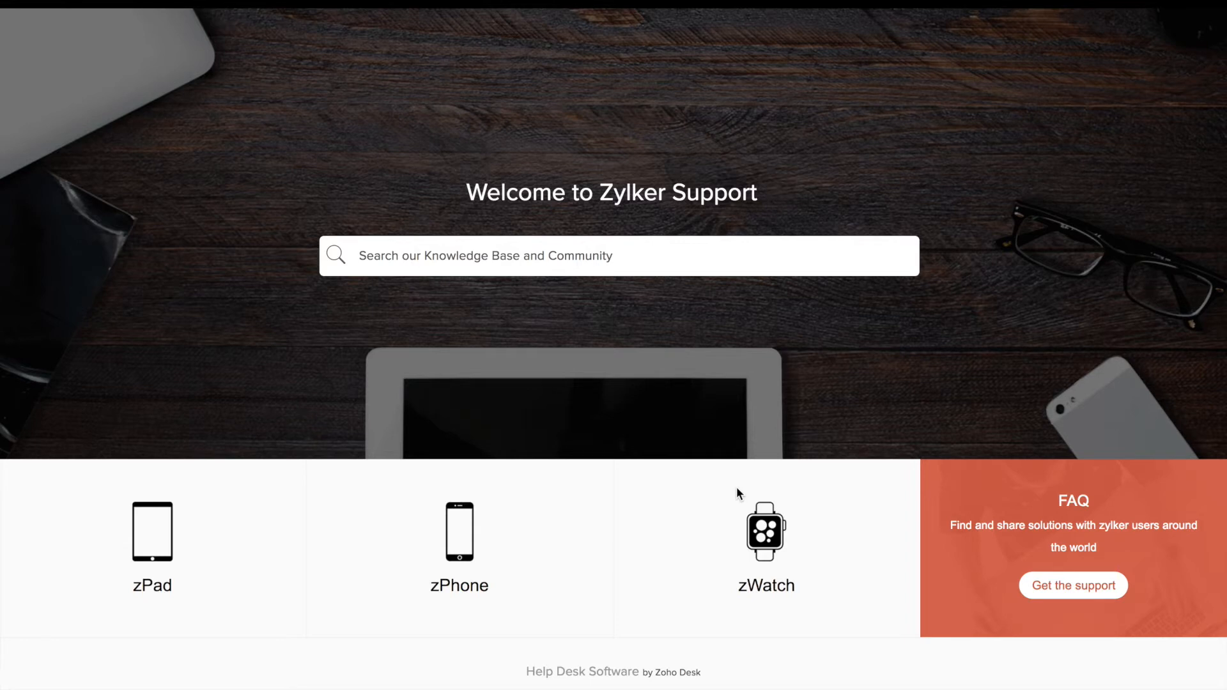
{"action": "mouse_move", "coordinate": [507, 560]}
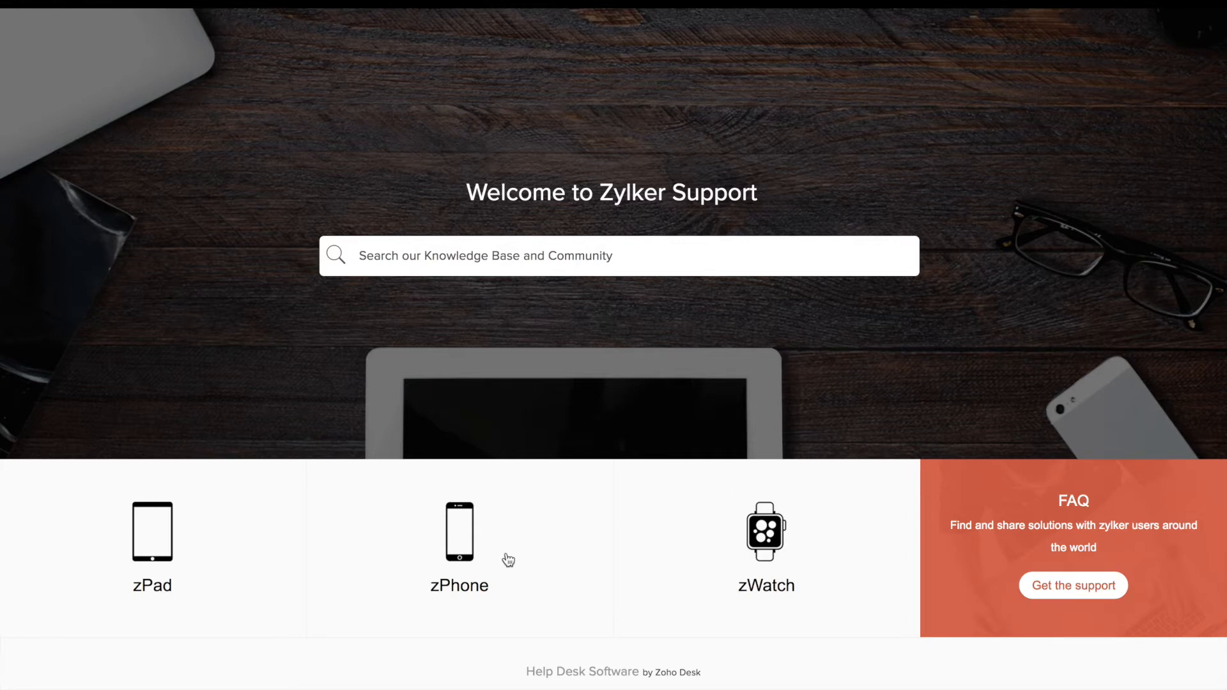
Open the zPhone help center from the Zylker Support portal.
{"action": "left_click", "coordinate": [459, 549]}
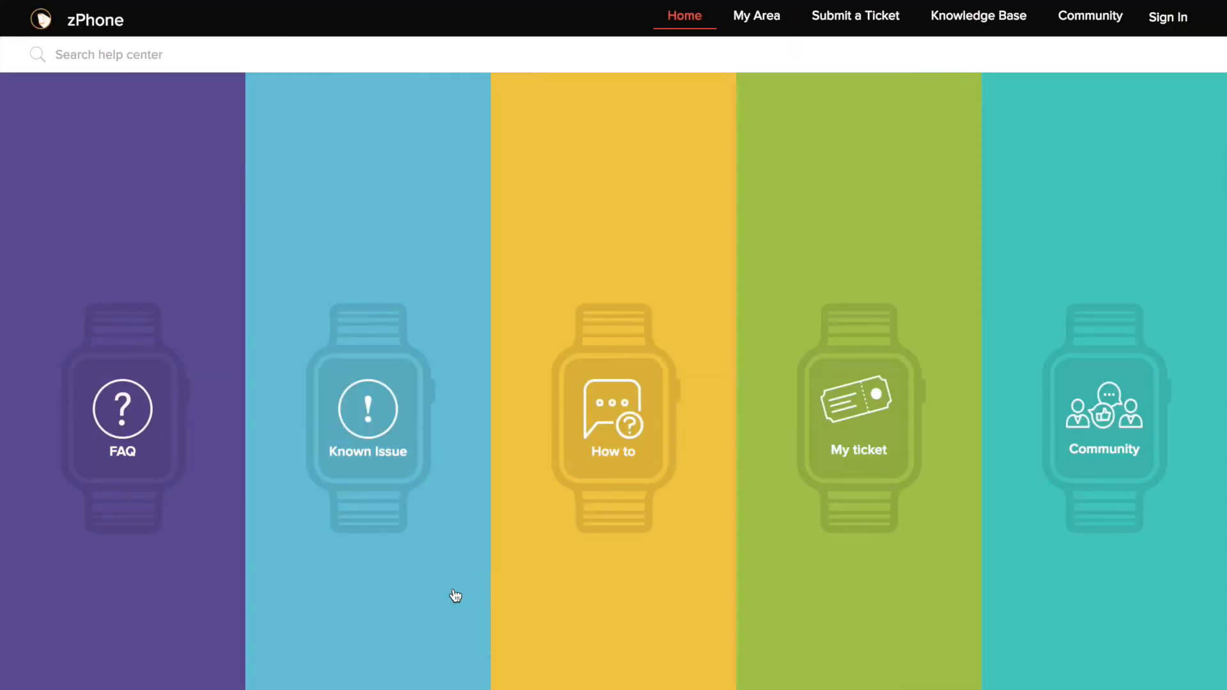
{"action": "mouse_move", "coordinate": [855, 16]}
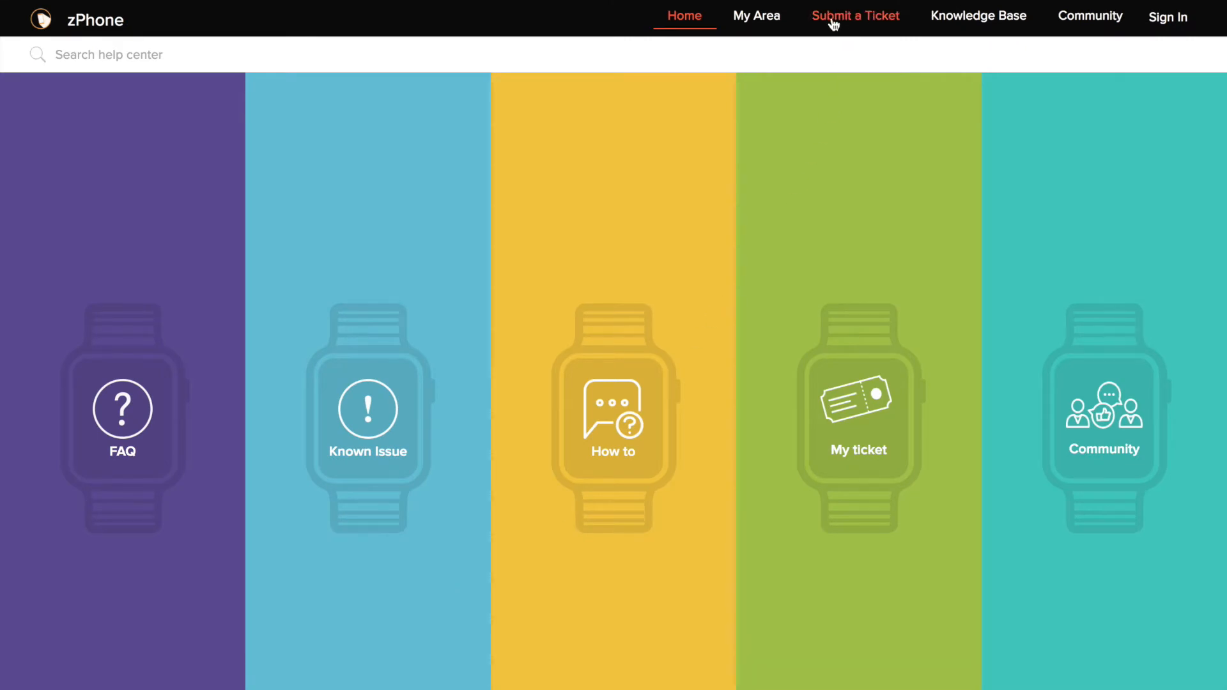
Submit a high-priority ticket: zPad throws an error when running the update.
{"action": "left_click", "coordinate": [855, 15]}
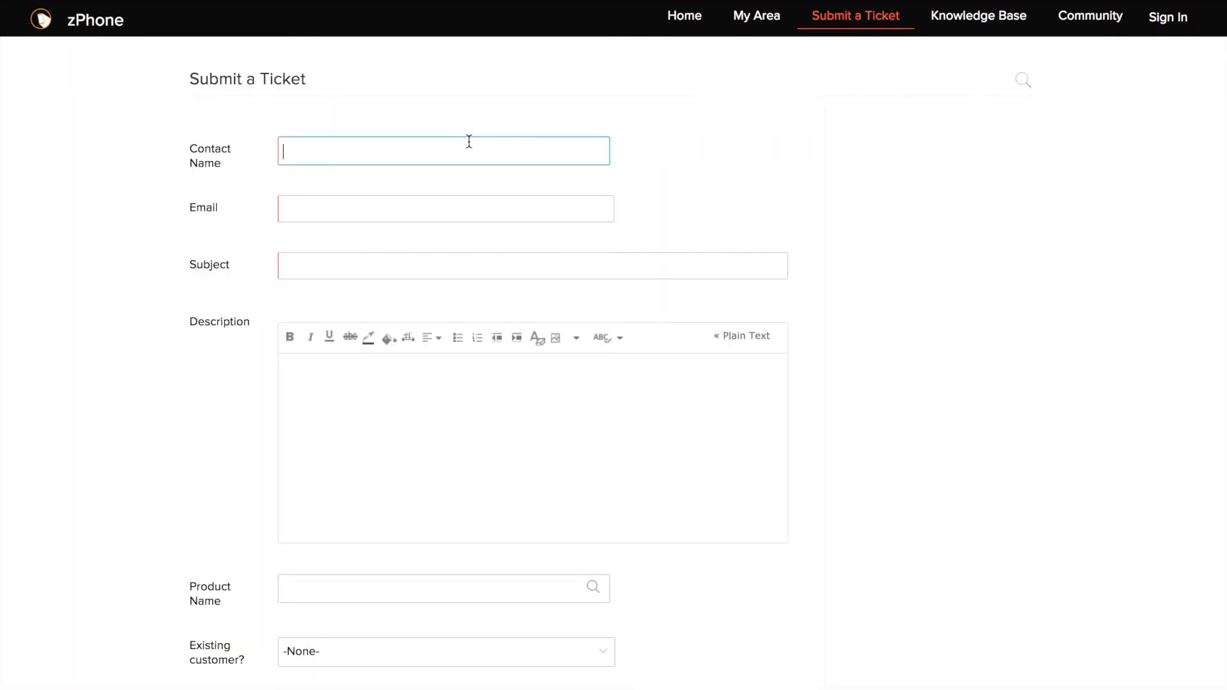
{"action": "type", "text": "ashlinpaul."}
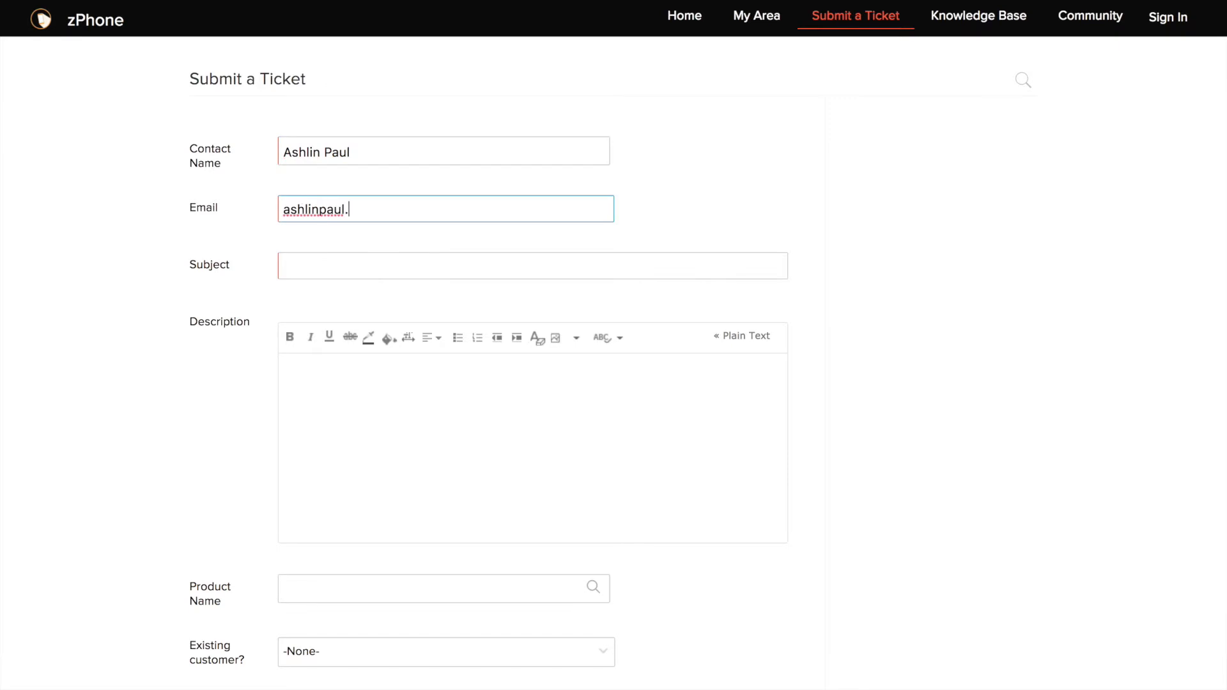
{"action": "type", "text": "My zPad throws an error when I try to run the upd"}
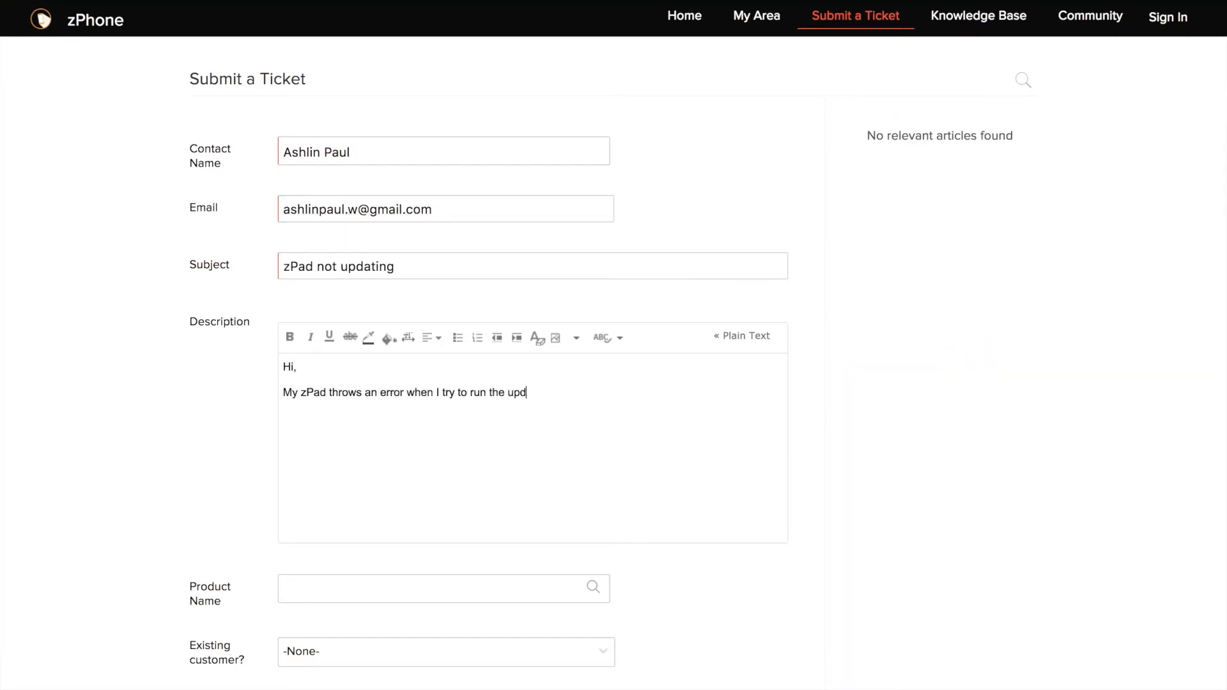
{"action": "scroll", "scroll_direction": "down", "scroll_amount": 3}
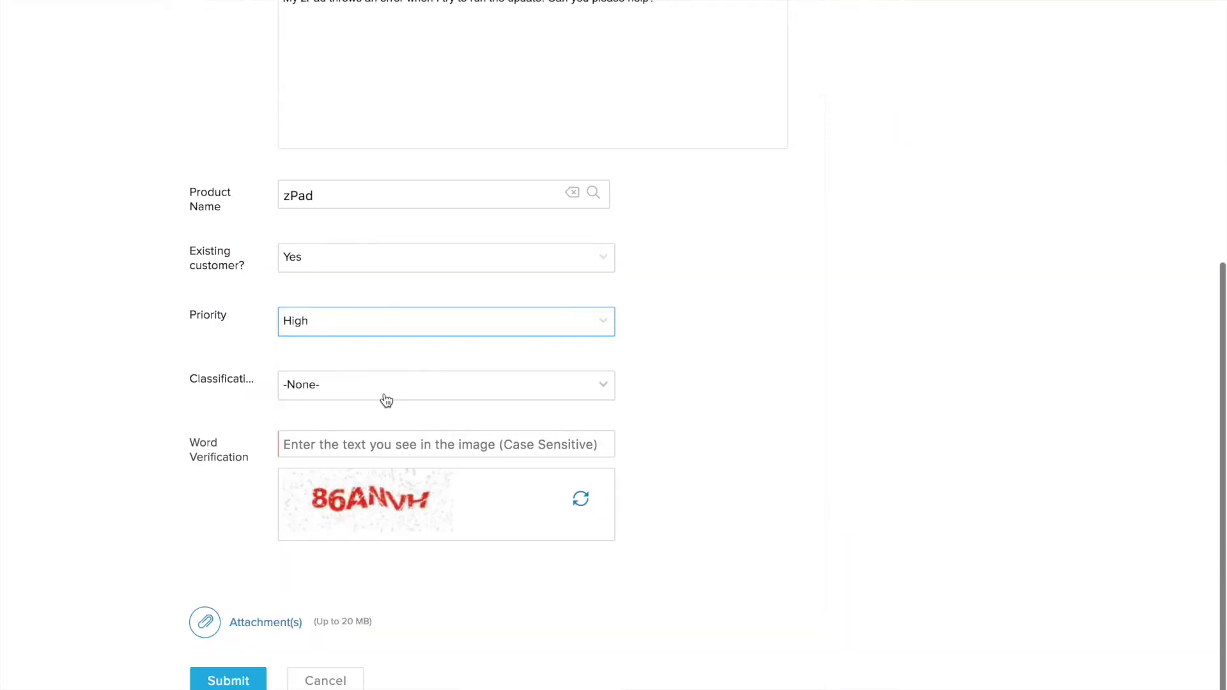
{"action": "left_click", "coordinate": [227, 679]}
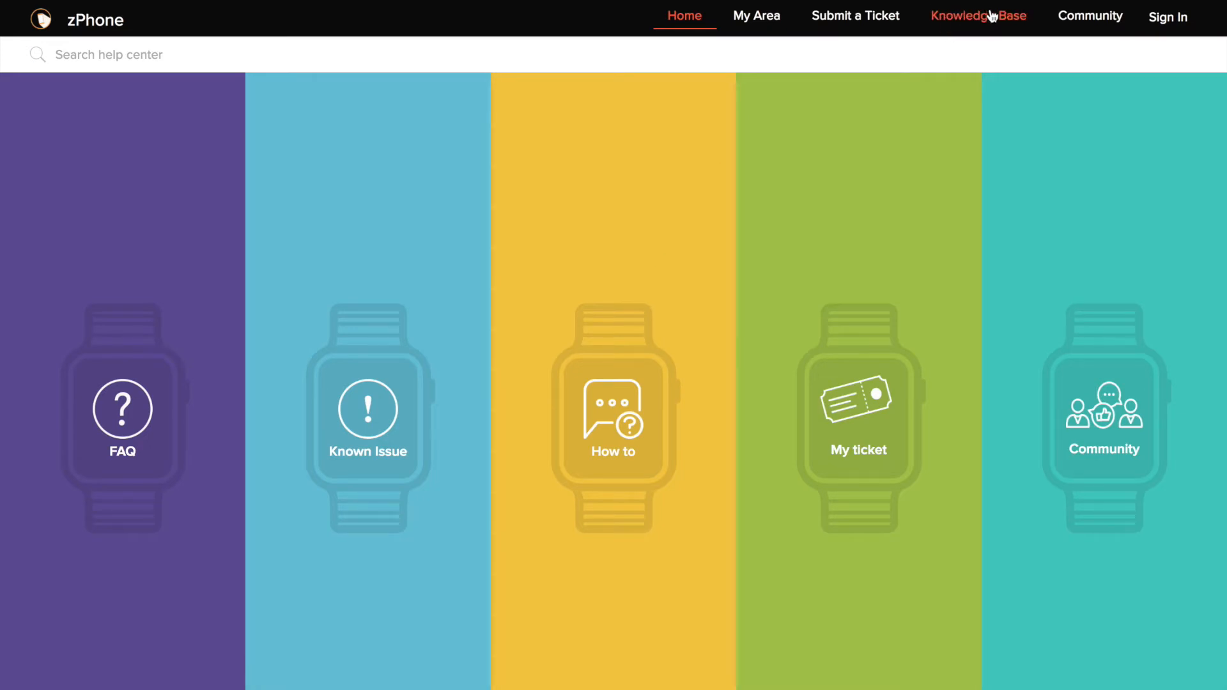
Browse the zPhone knowledge base articles.
{"action": "left_click", "coordinate": [978, 15]}
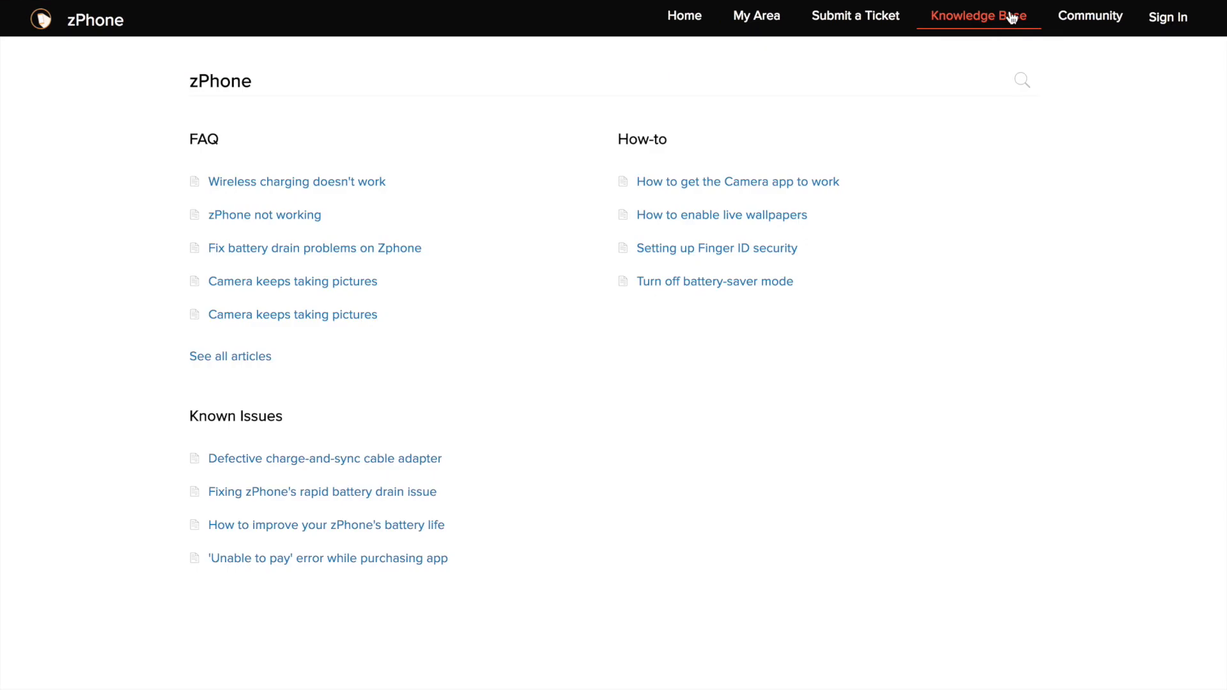
{"action": "mouse_move", "coordinate": [664, 85]}
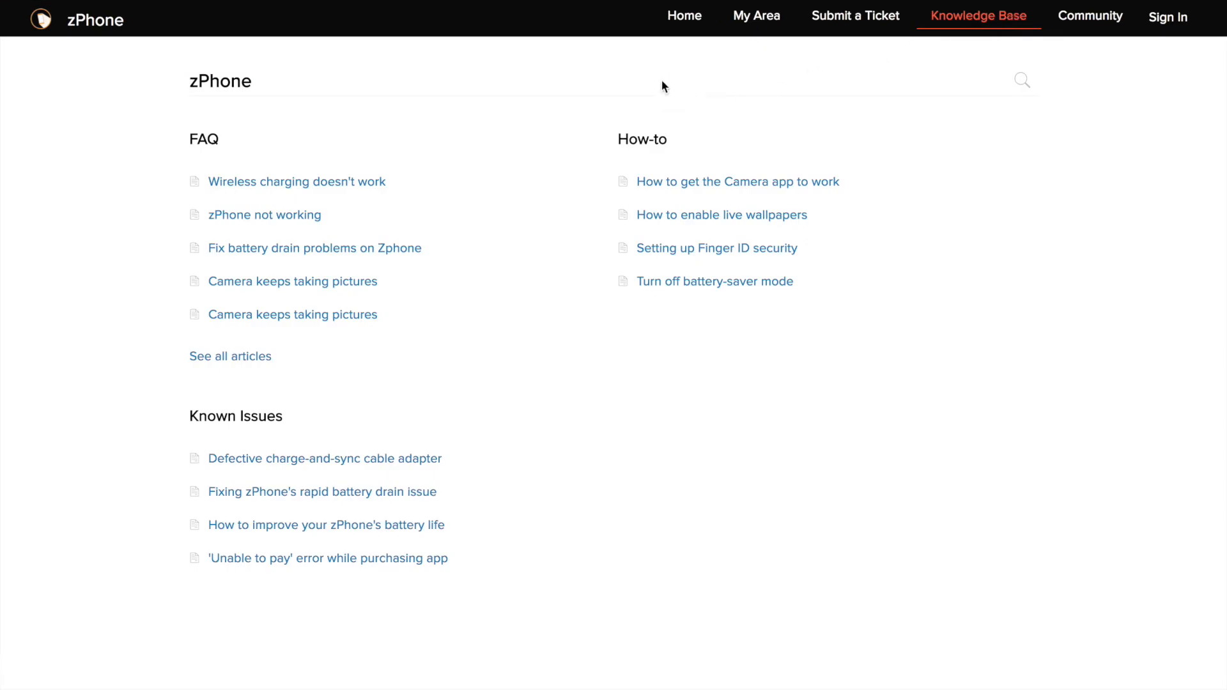
{"action": "mouse_move", "coordinate": [642, 140]}
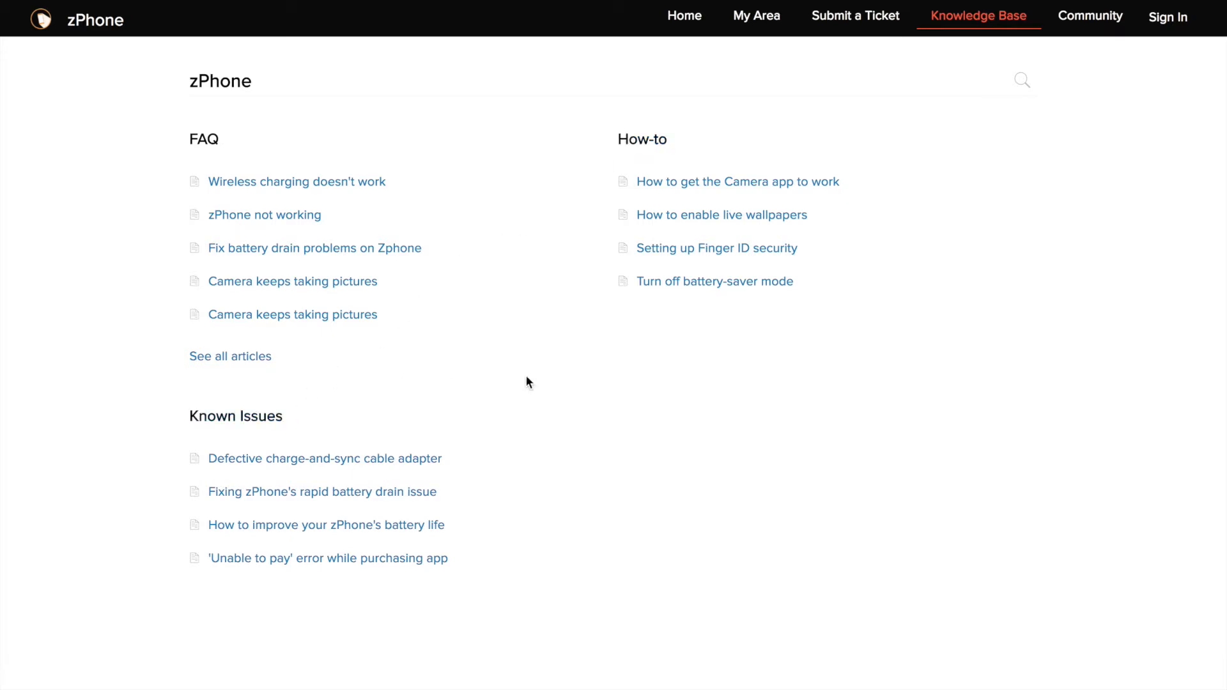
{"action": "left_click", "coordinate": [737, 182]}
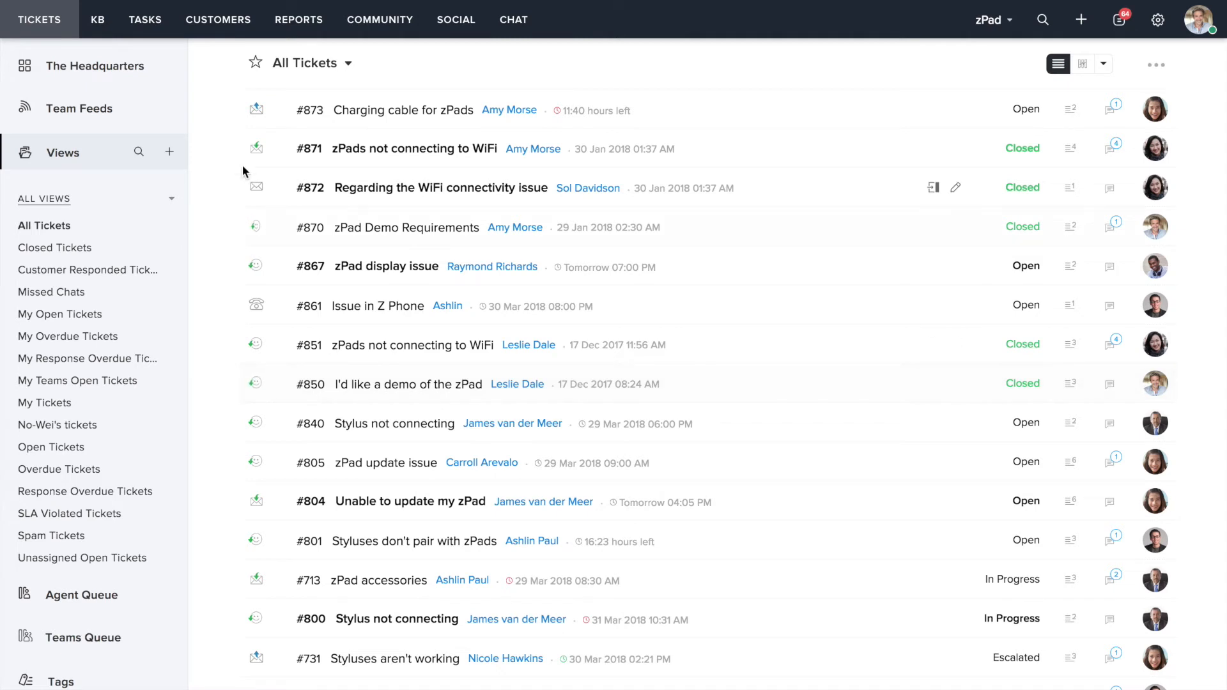
{"action": "mouse_move", "coordinate": [97, 19]}
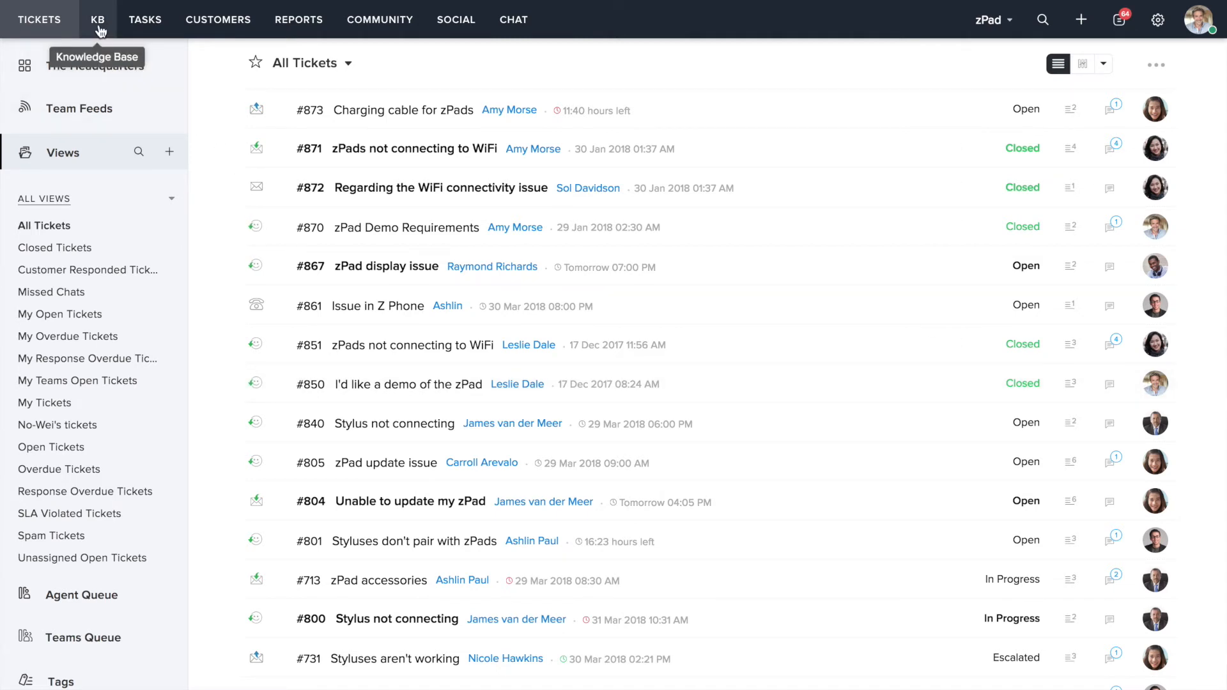
Add SEO meta keywords 'zpad, replacement, product' and a replacement-ordering meta description to the article.
{"action": "left_click", "coordinate": [97, 19]}
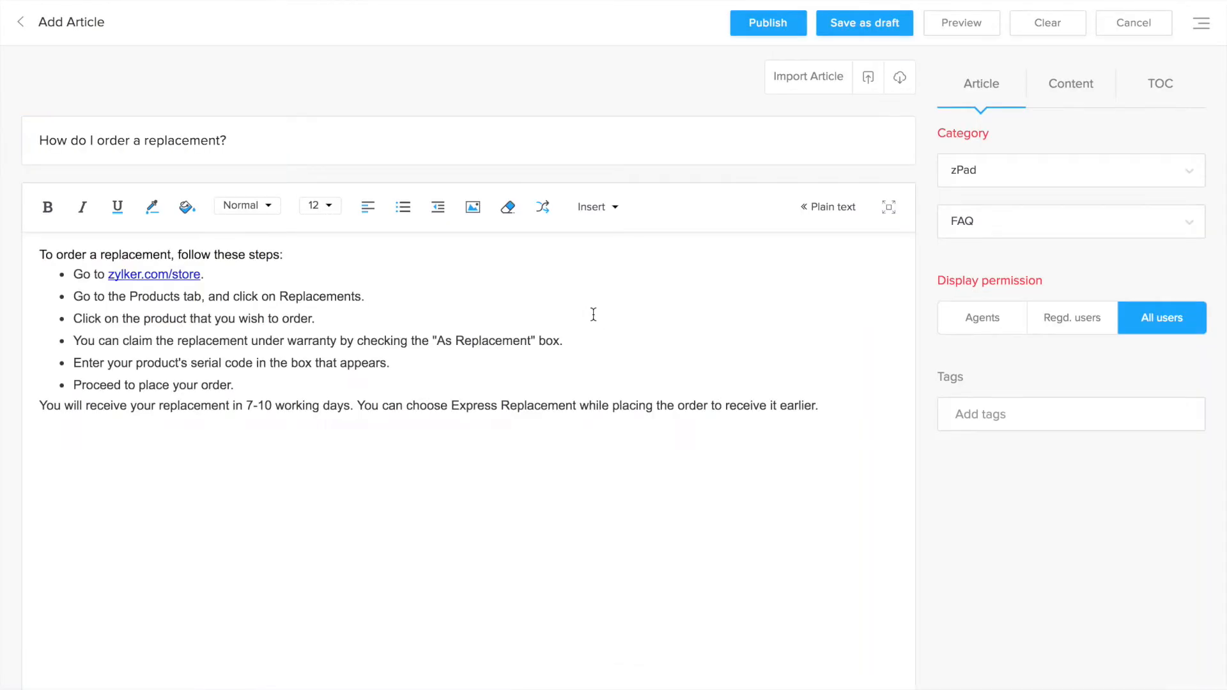
{"action": "scroll", "scroll_direction": "down", "scroll_amount": 3}
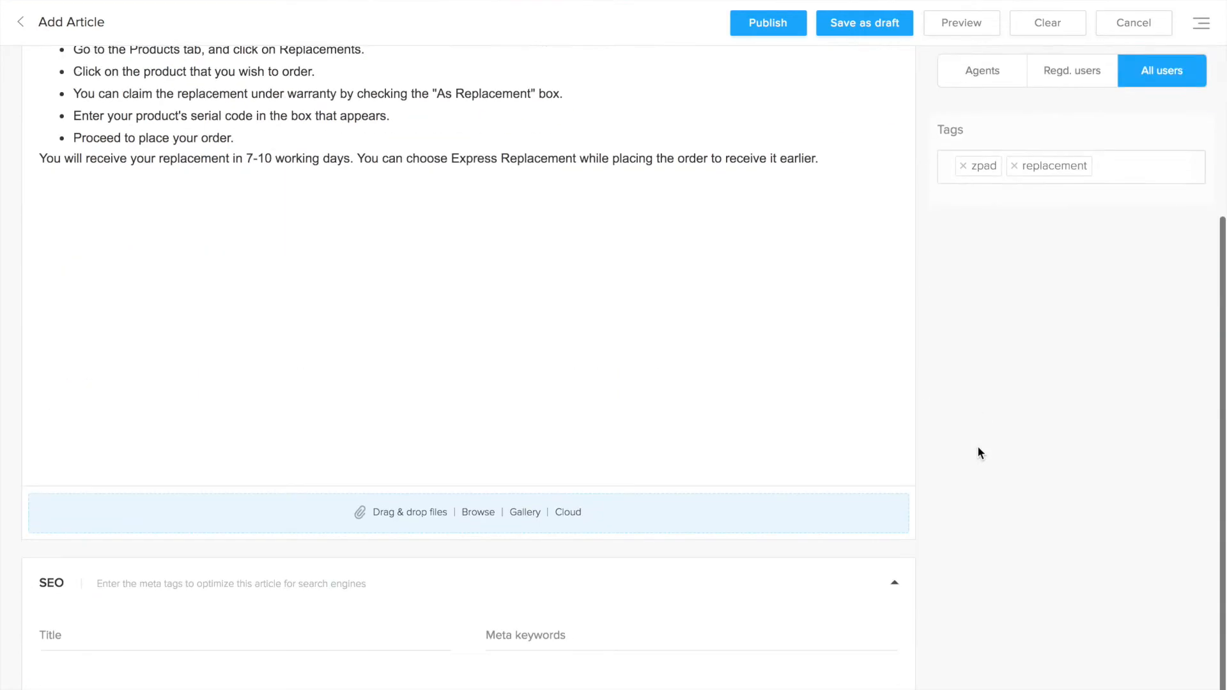
{"action": "scroll", "scroll_direction": "down", "scroll_amount": 3}
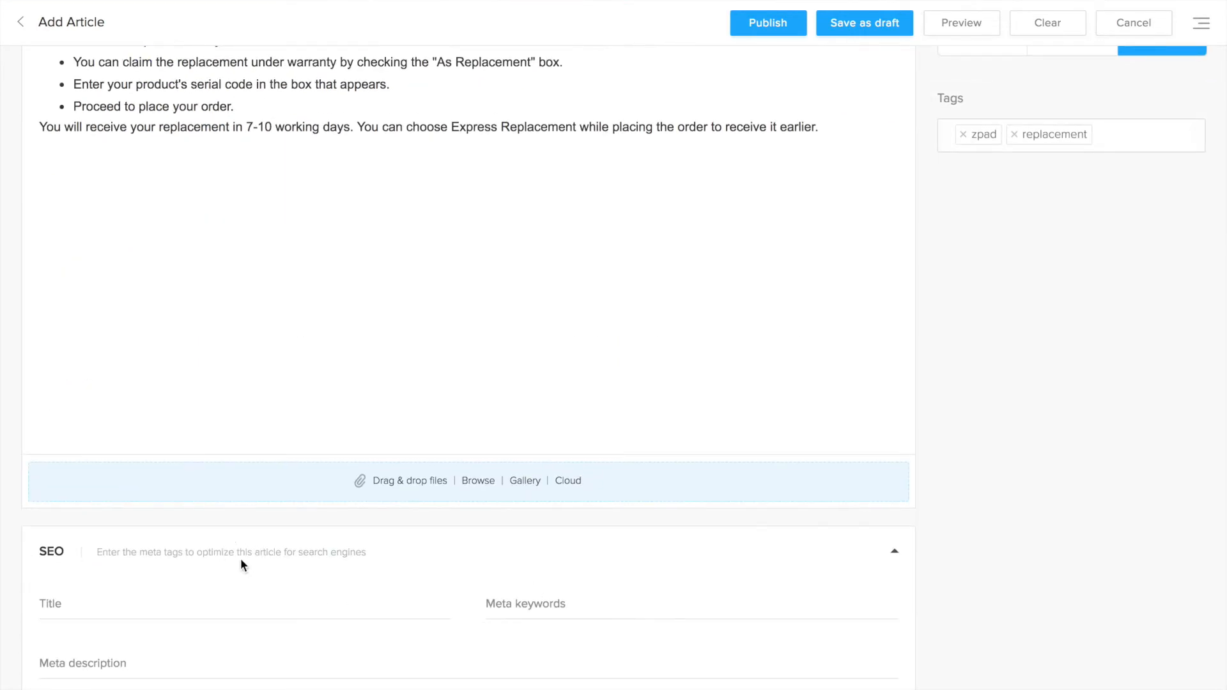
{"action": "left_click", "coordinate": [244, 619]}
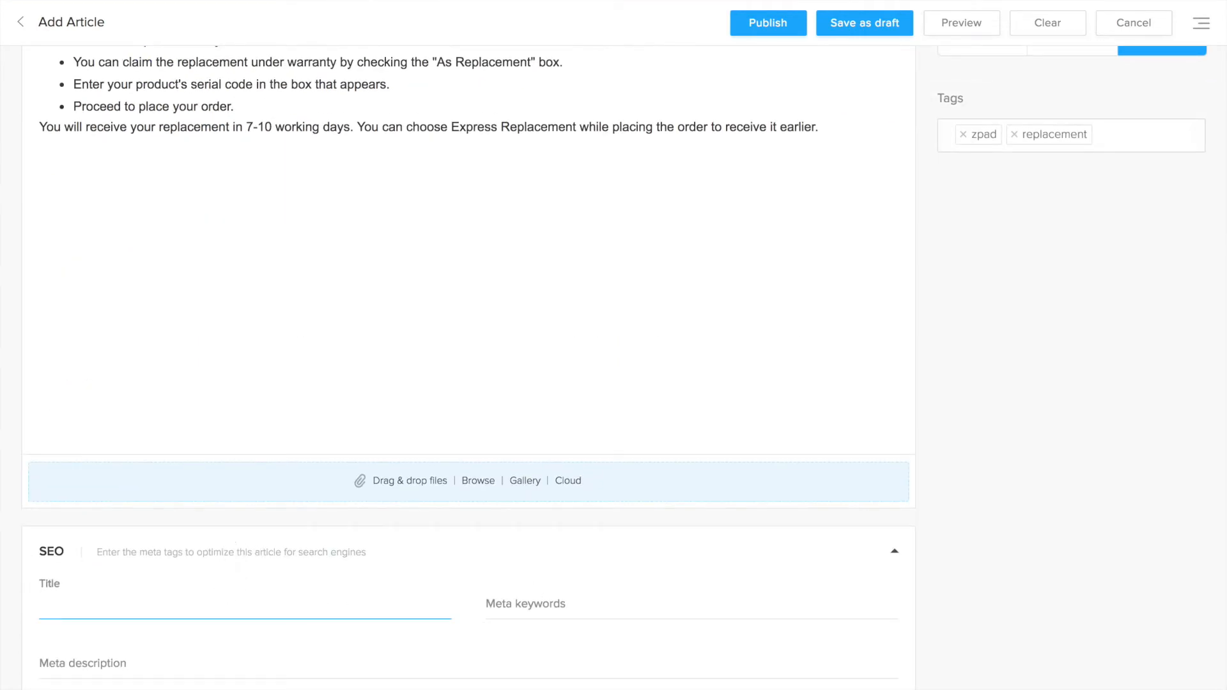
{"action": "type", "text": "zpad, replacement, product"}
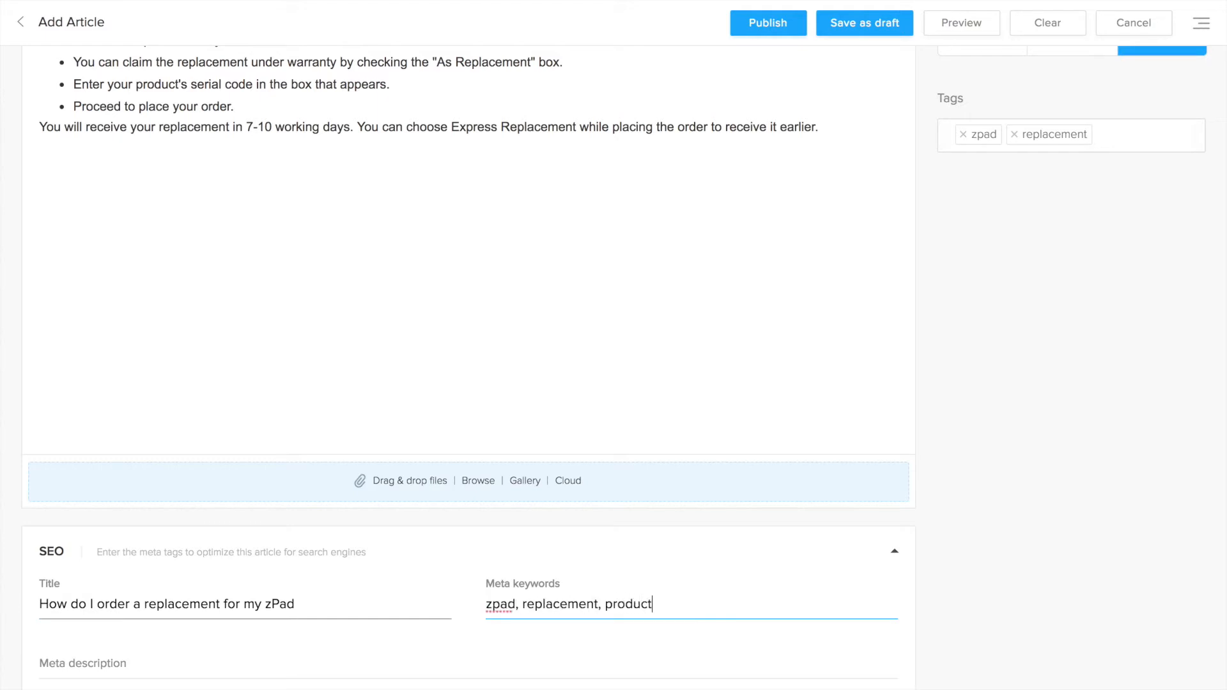
{"action": "type", "text": "This article will guide you on the steps involved in ordering a replacement online."}
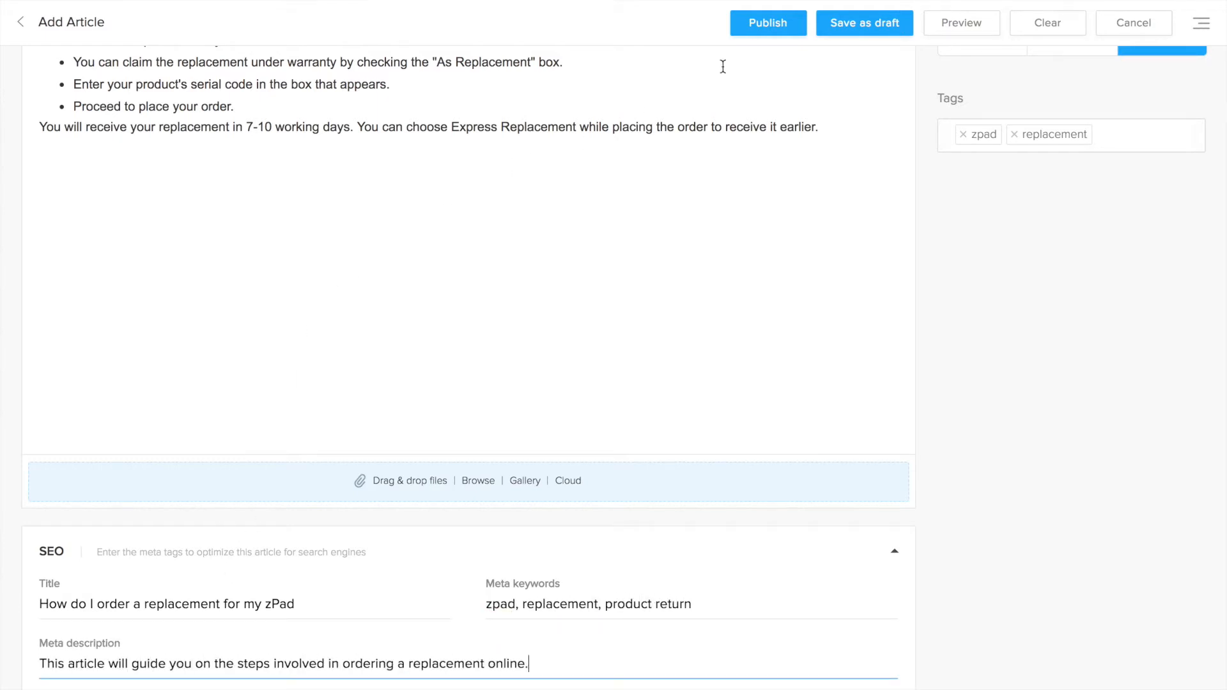
{"action": "left_click", "coordinate": [768, 23]}
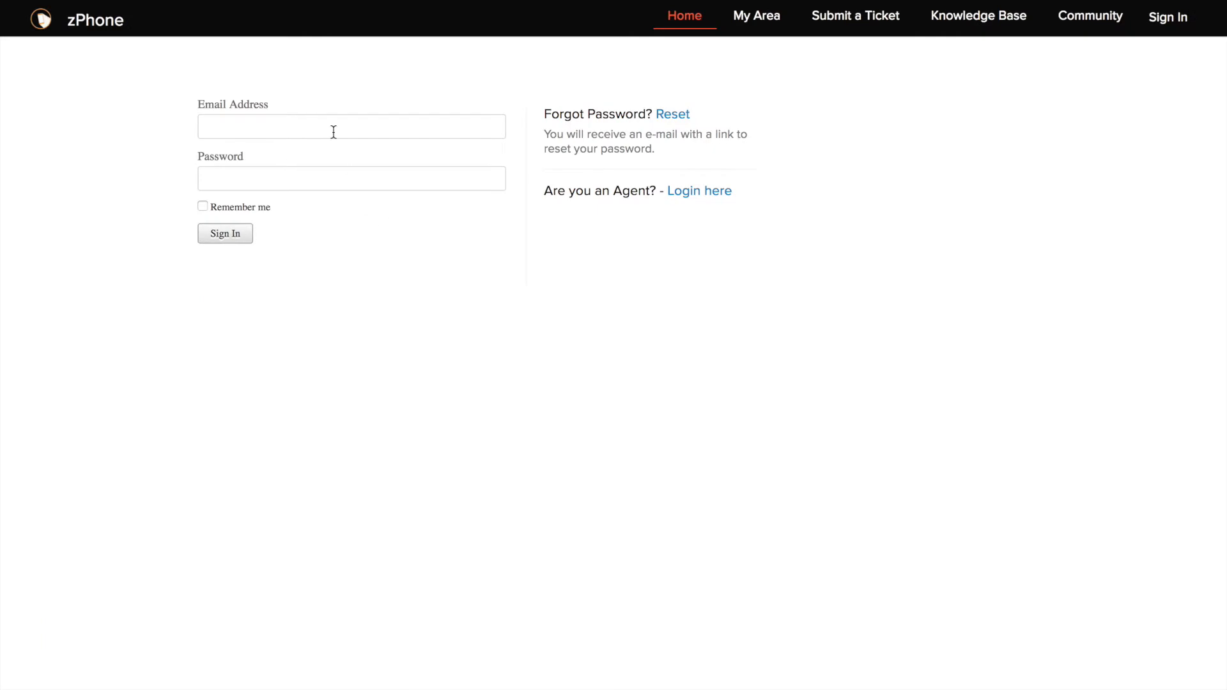
{"action": "mouse_move", "coordinate": [329, 125]}
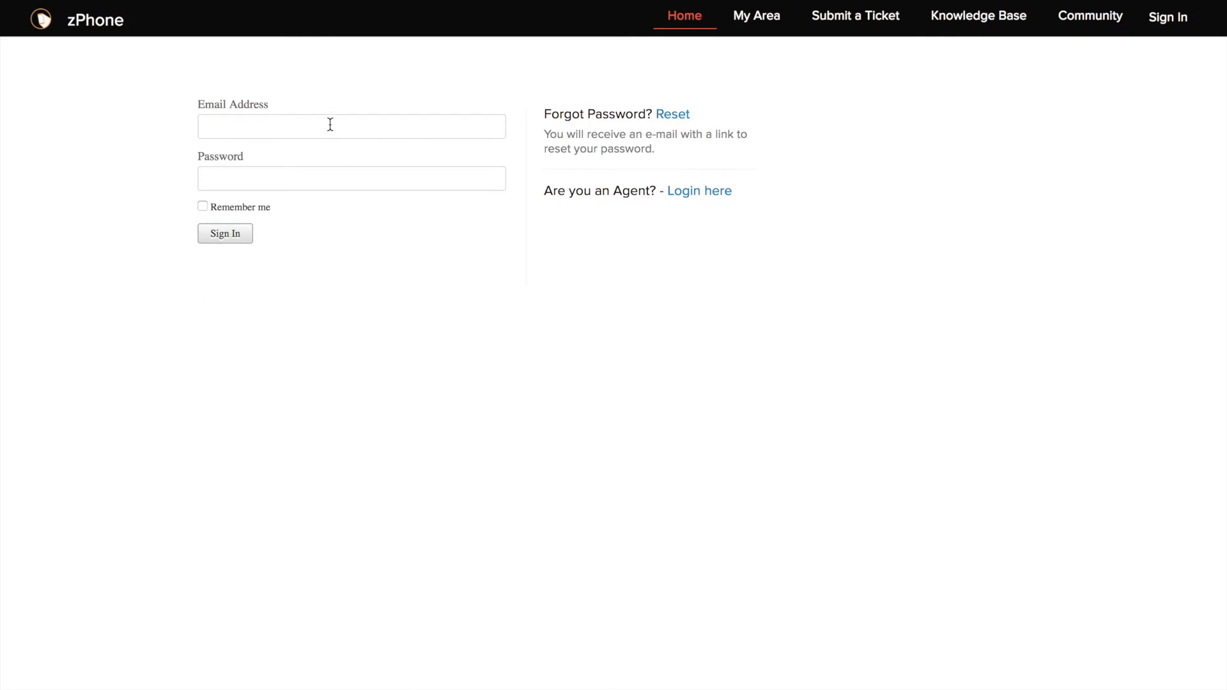
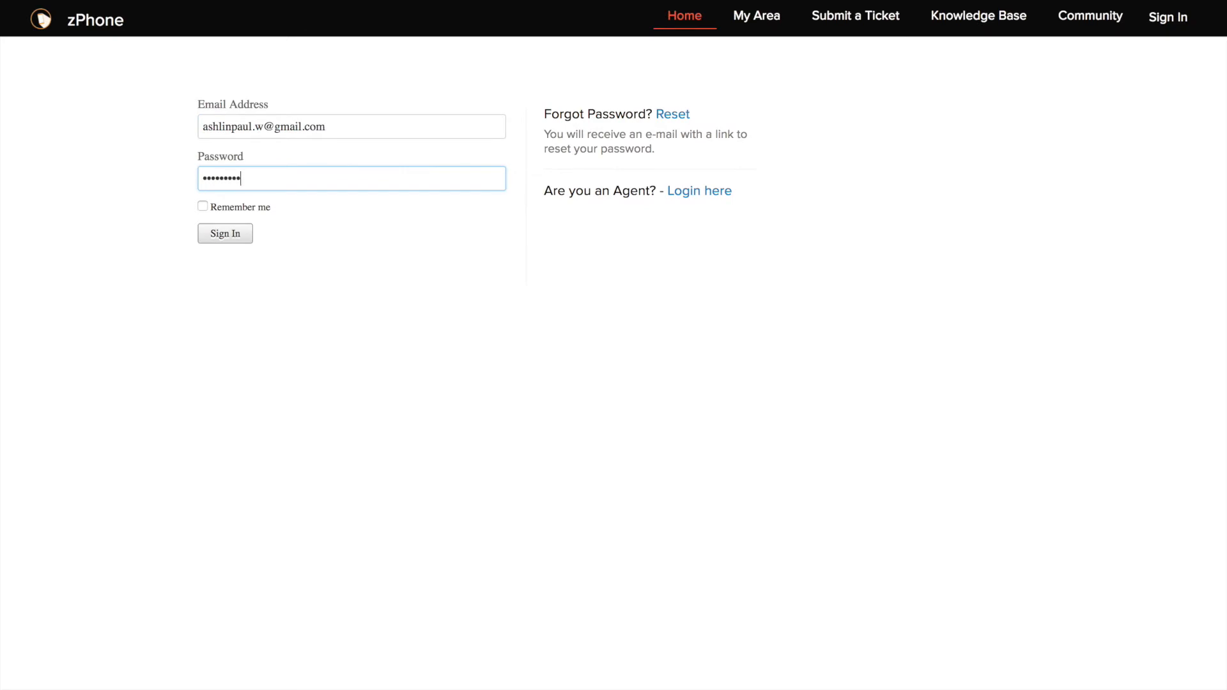
{"action": "left_click", "coordinate": [225, 233]}
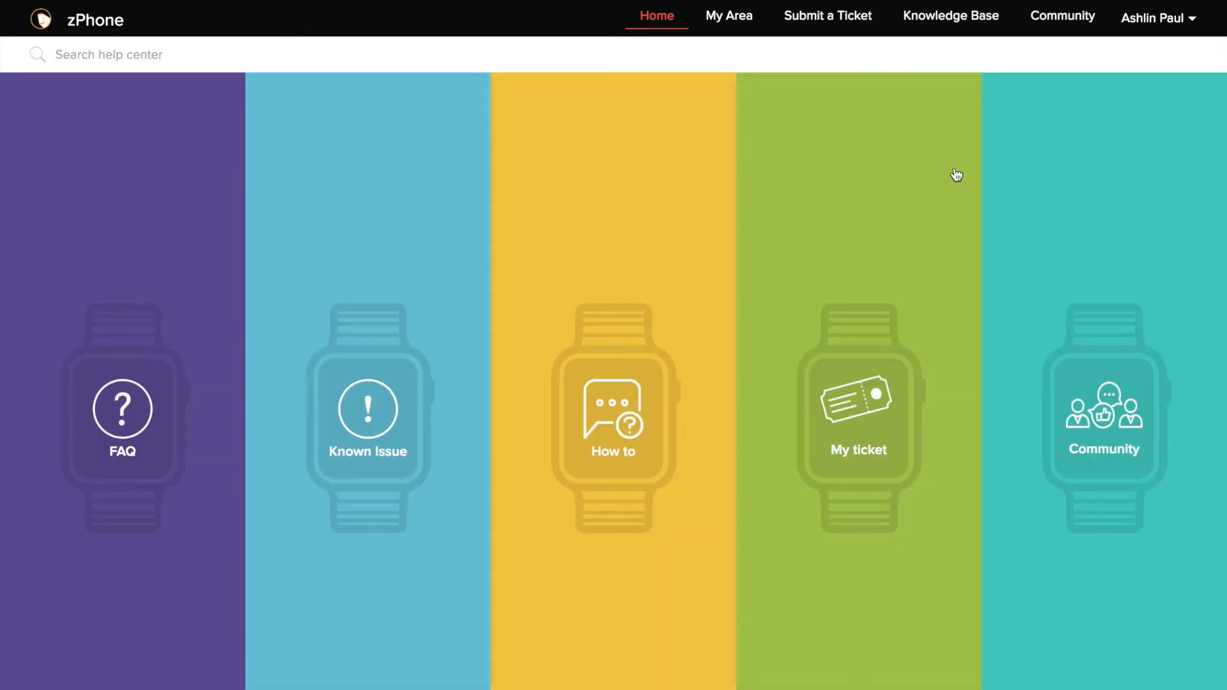
{"action": "left_click", "coordinate": [1062, 16]}
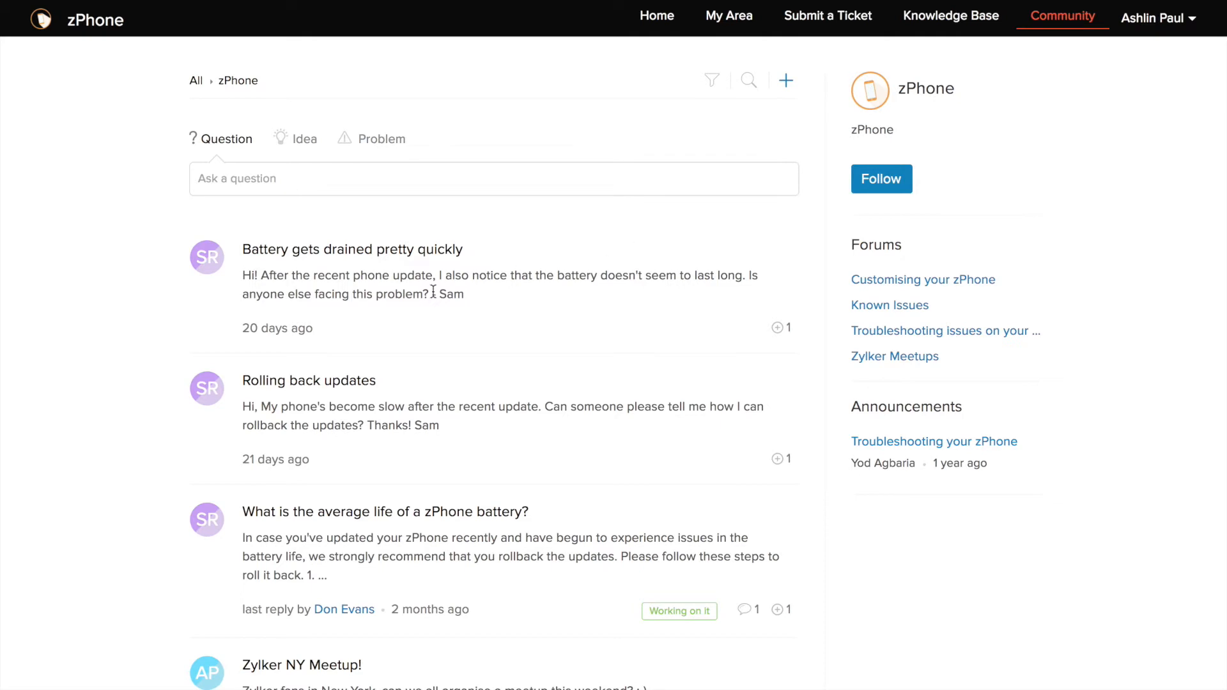
Post a 'Can we have a meetup' topic under the Zylker Meetups category.
{"action": "left_click", "coordinate": [350, 250]}
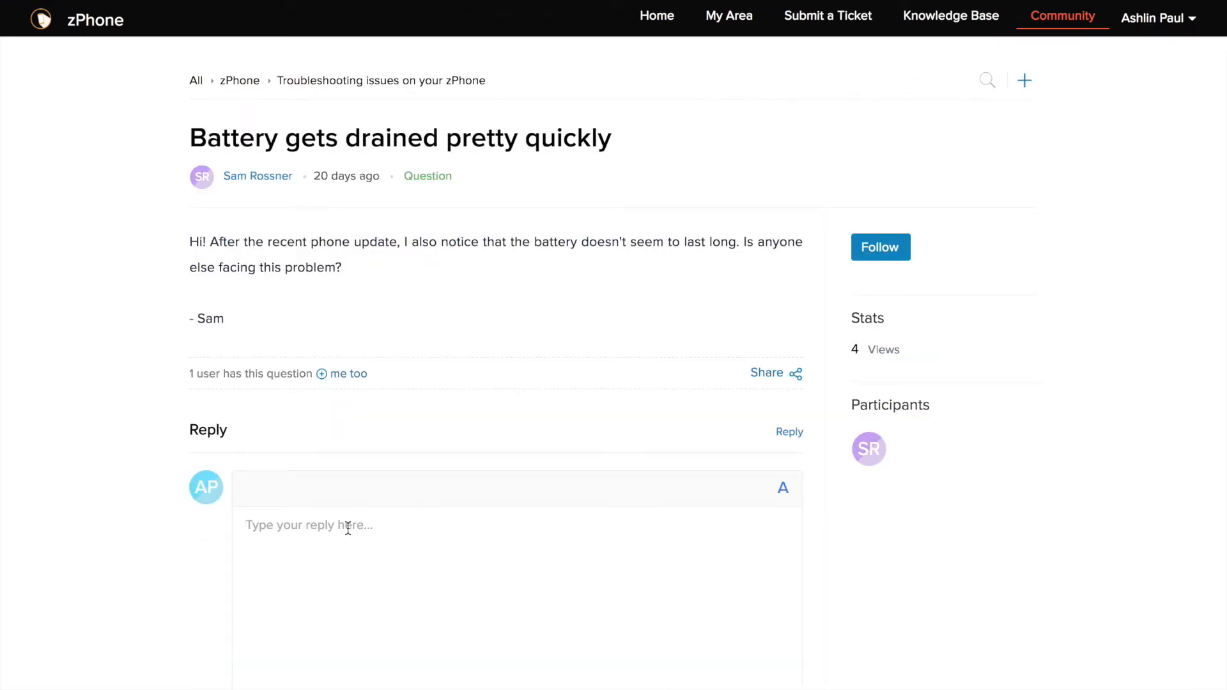
{"action": "left_click", "coordinate": [1024, 79]}
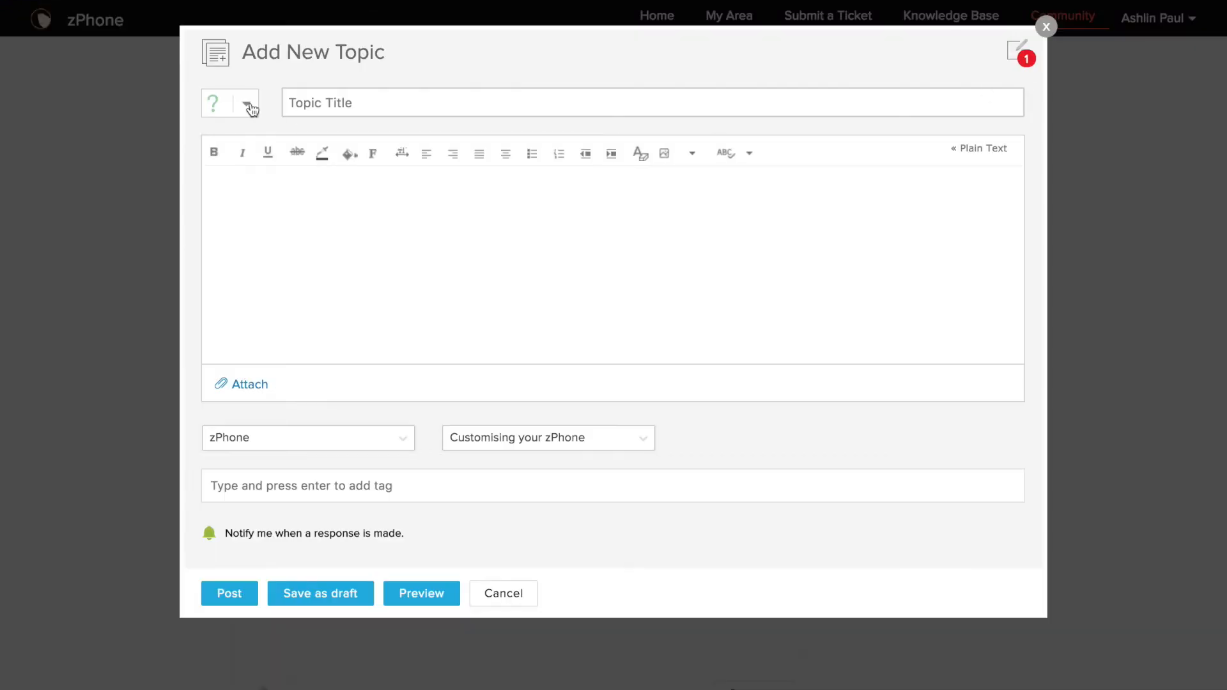
{"action": "mouse_move", "coordinate": [243, 152]}
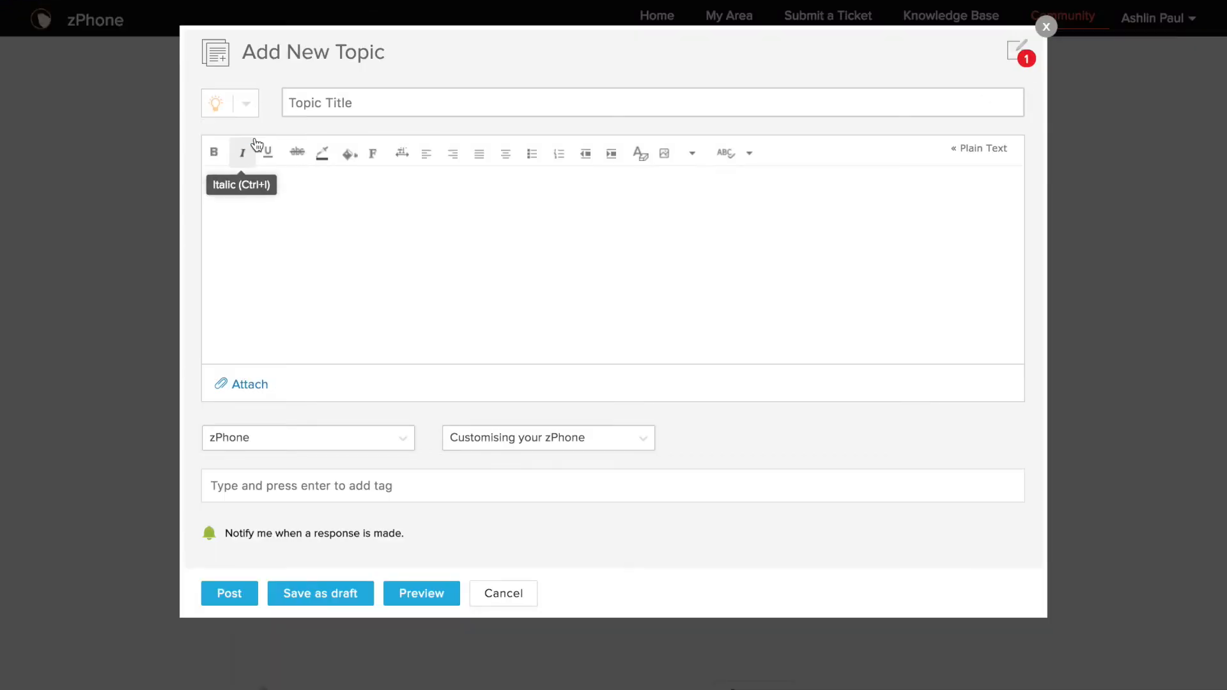
{"action": "type", "text": "Can we have a meetup next month?"}
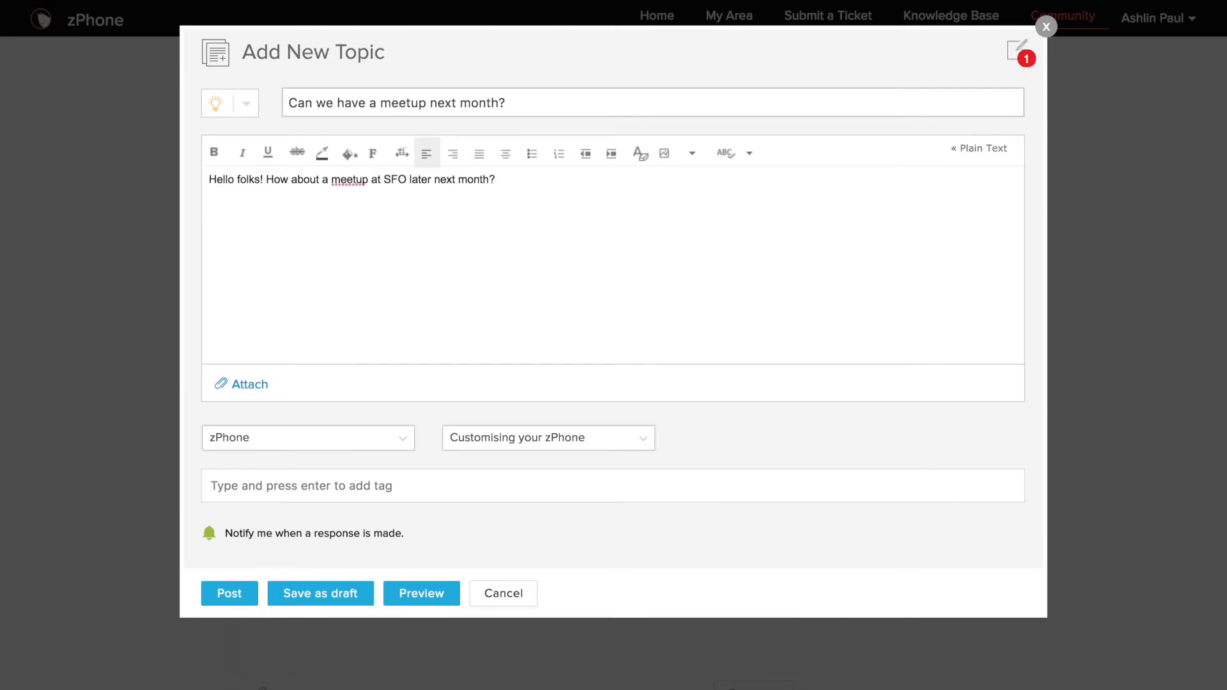
{"action": "left_click", "coordinate": [548, 438]}
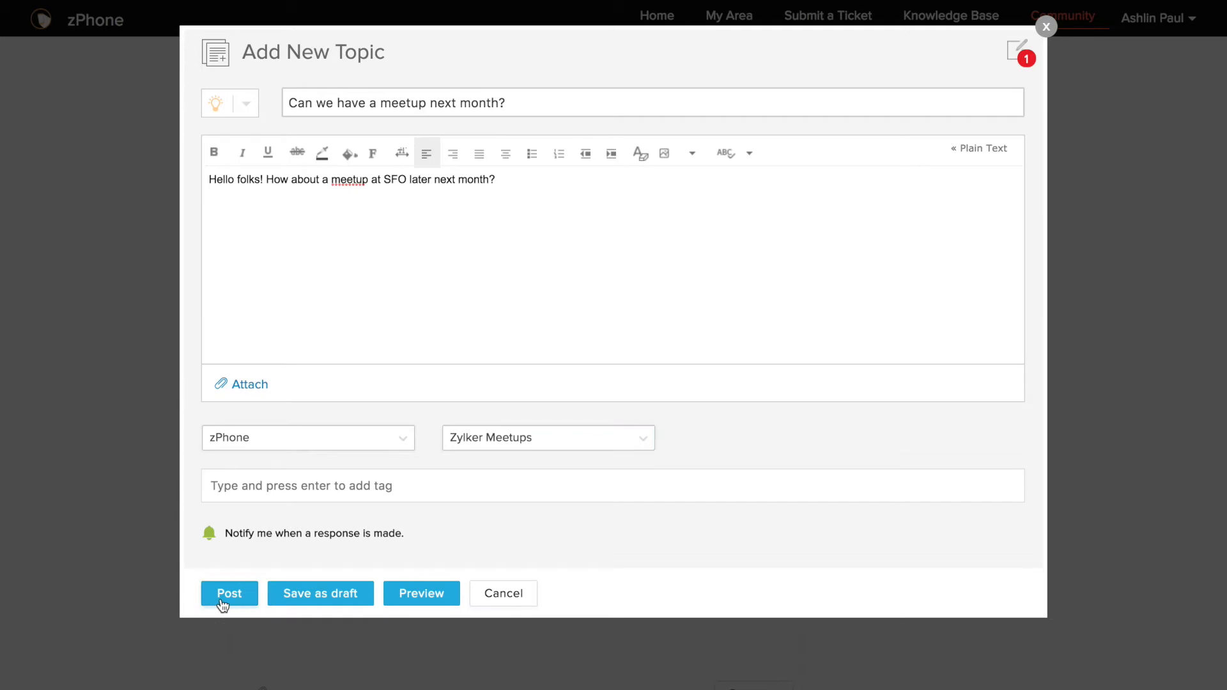
{"action": "left_click", "coordinate": [229, 593]}
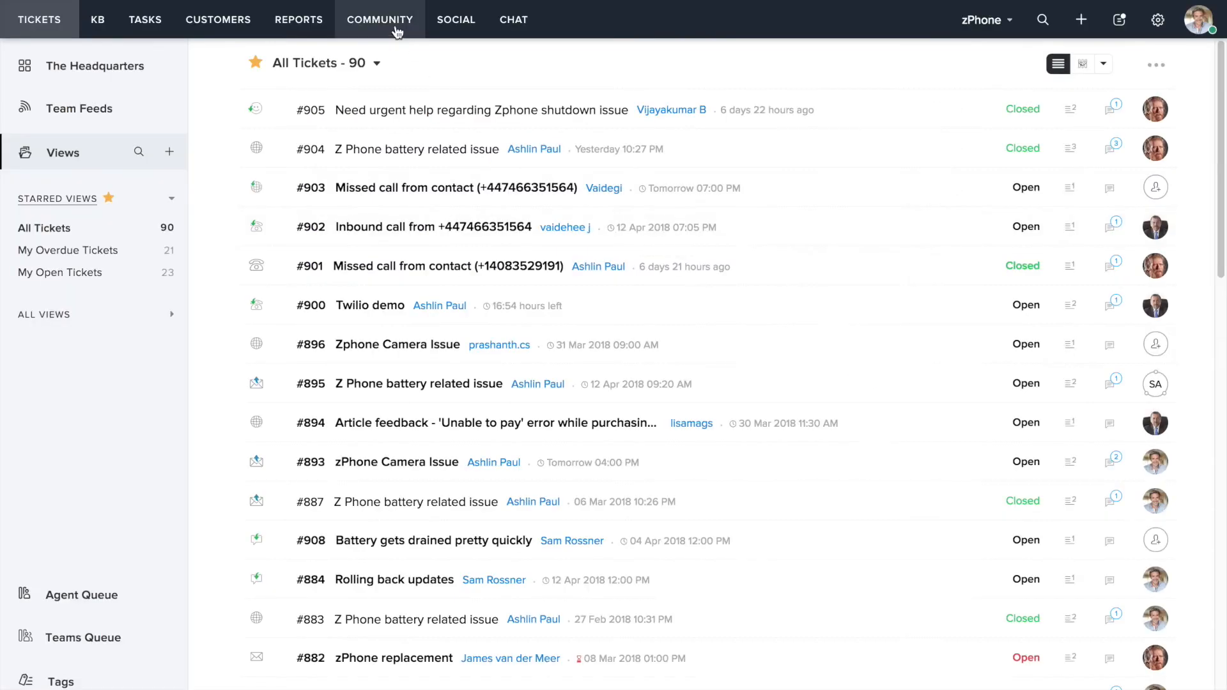
View the community moderation queue and start a 'Changing the ringtone' topic.
{"action": "left_click", "coordinate": [379, 19]}
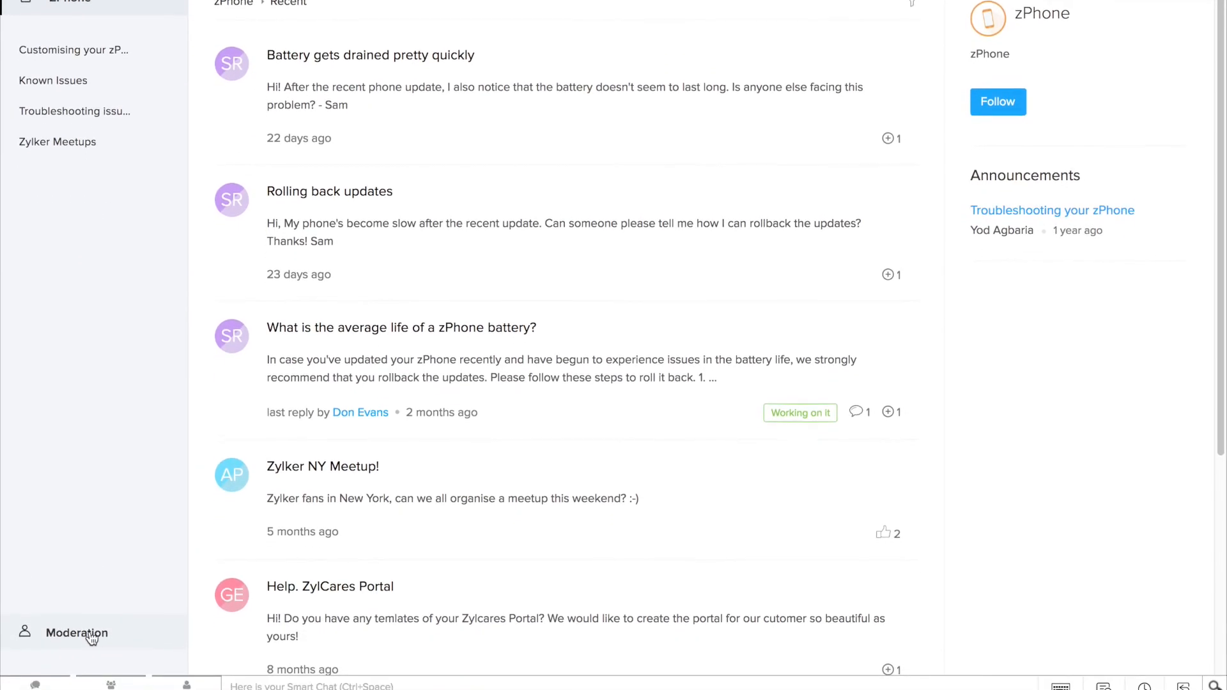
{"action": "left_click", "coordinate": [77, 633]}
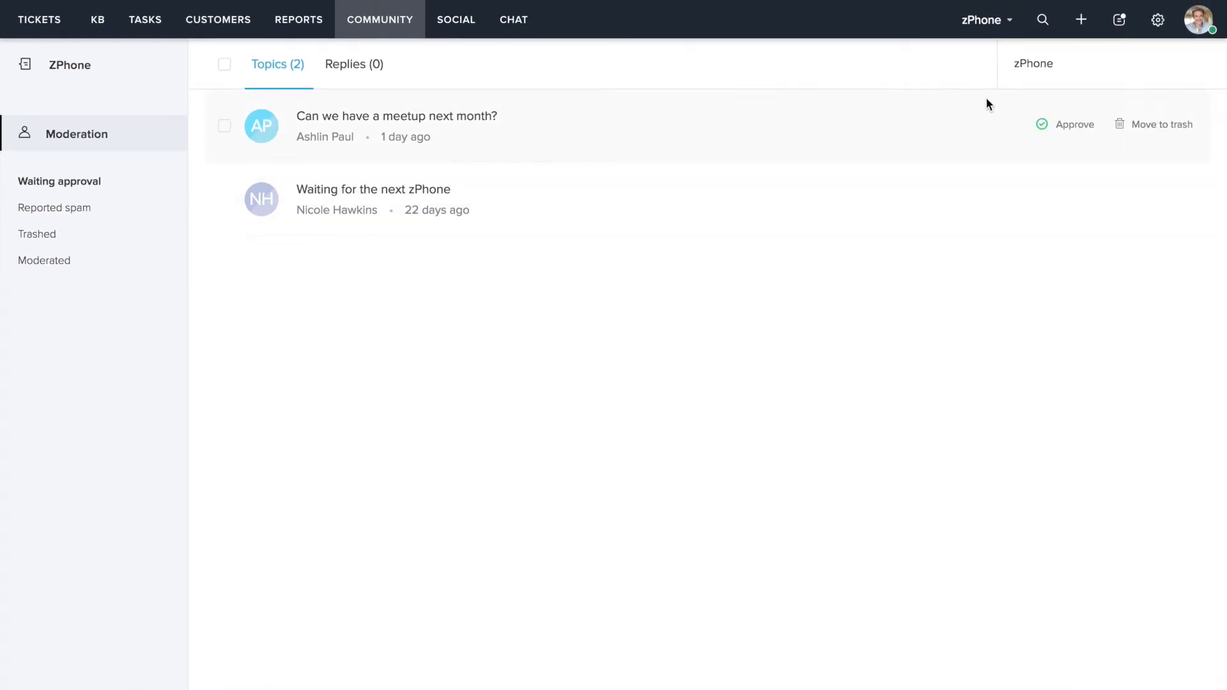
{"action": "mouse_move", "coordinate": [1161, 124]}
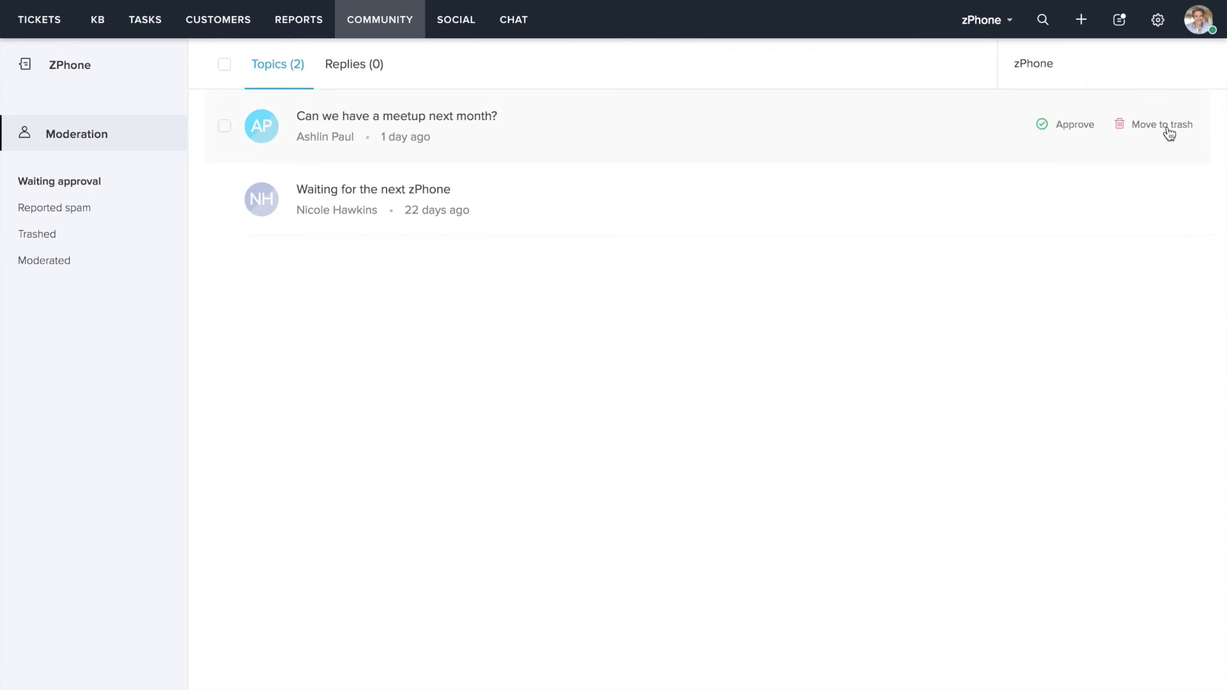
{"action": "type", "text": "Changing the ringtone"}
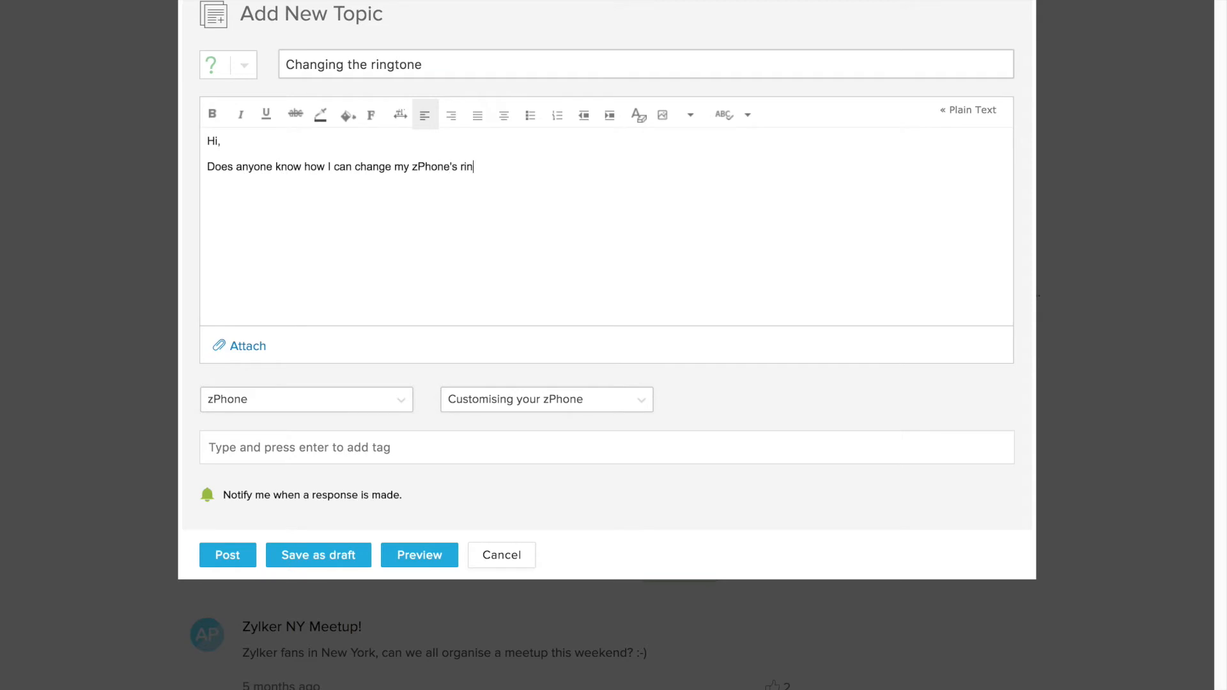
Post the ringtone question and show All Tickets as status columns.
{"action": "left_click", "coordinate": [227, 555]}
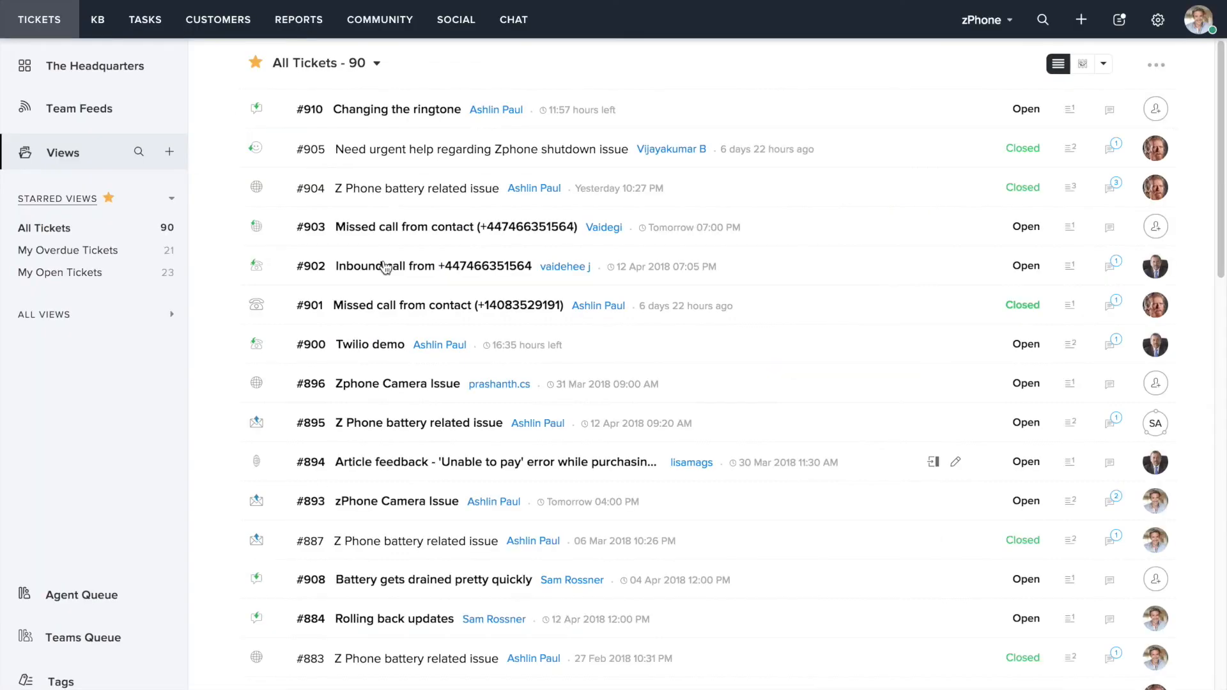
{"action": "mouse_move", "coordinate": [420, 114]}
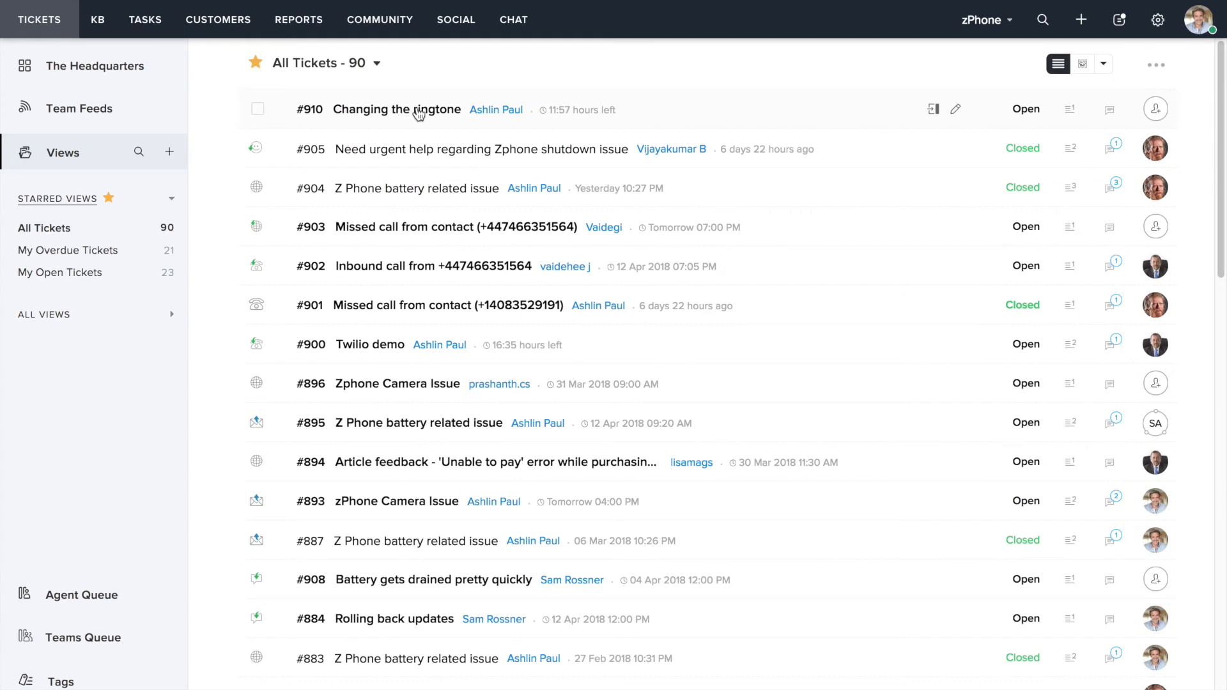
{"action": "left_click", "coordinate": [397, 110]}
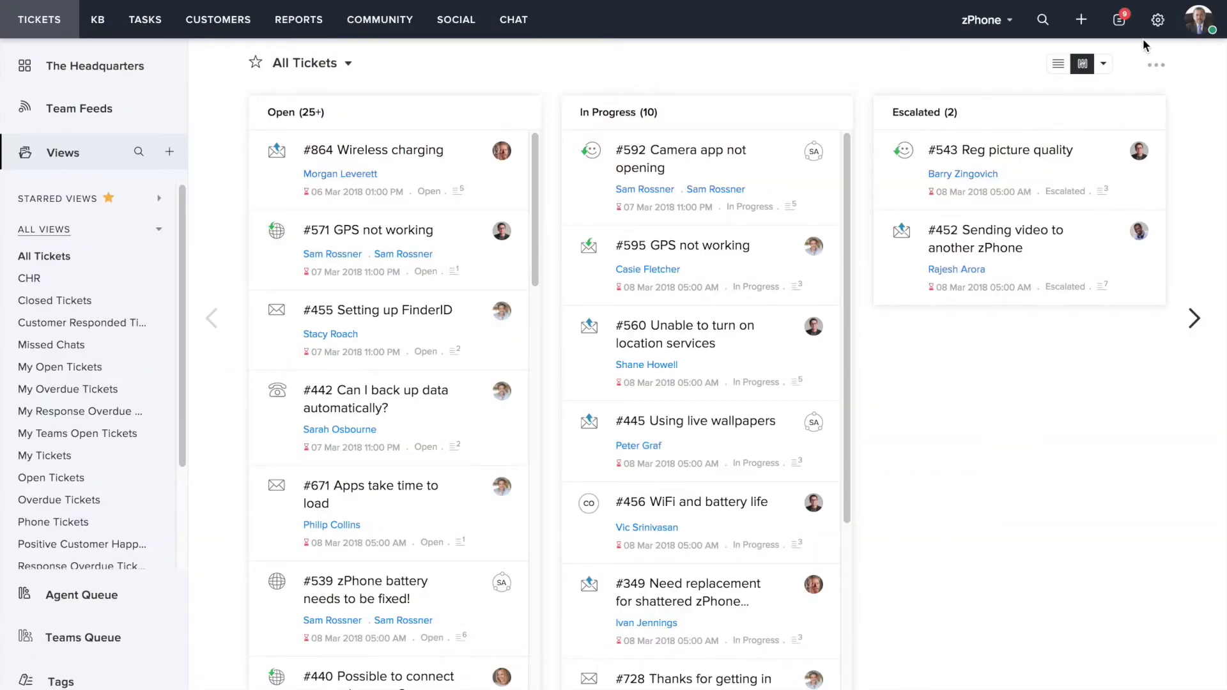
Review the Chat channel settings in Setup and go to the help center portal.
{"action": "left_click", "coordinate": [1158, 19]}
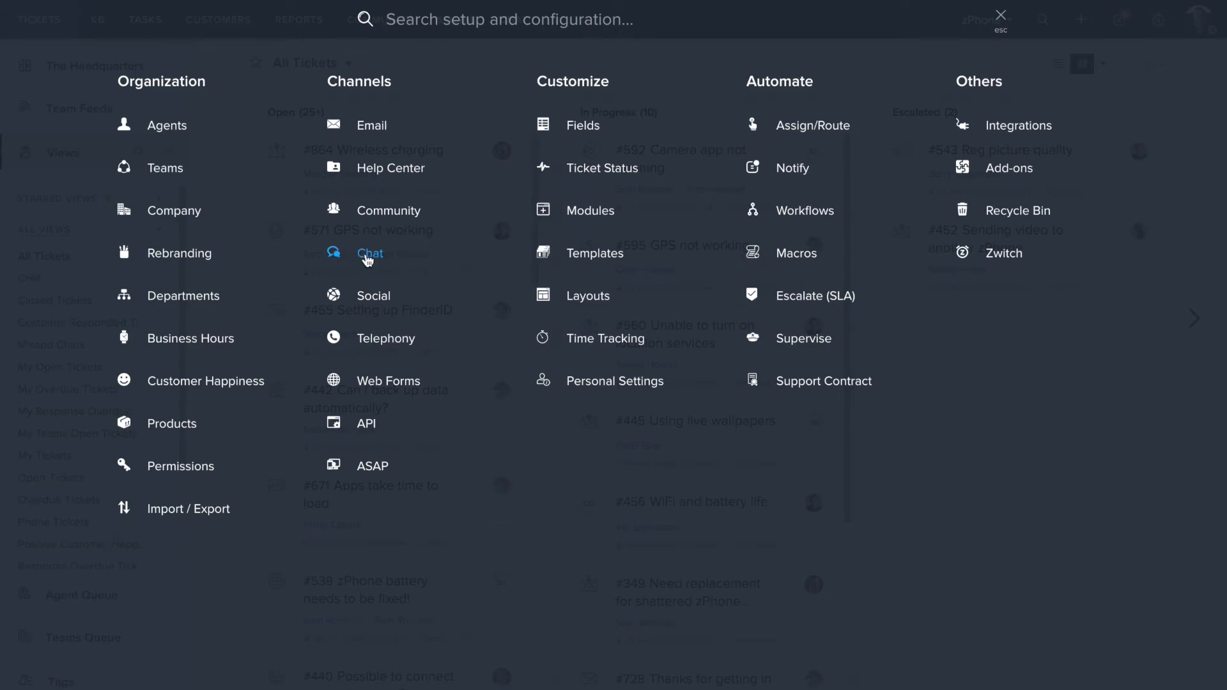
{"action": "left_click", "coordinate": [371, 254]}
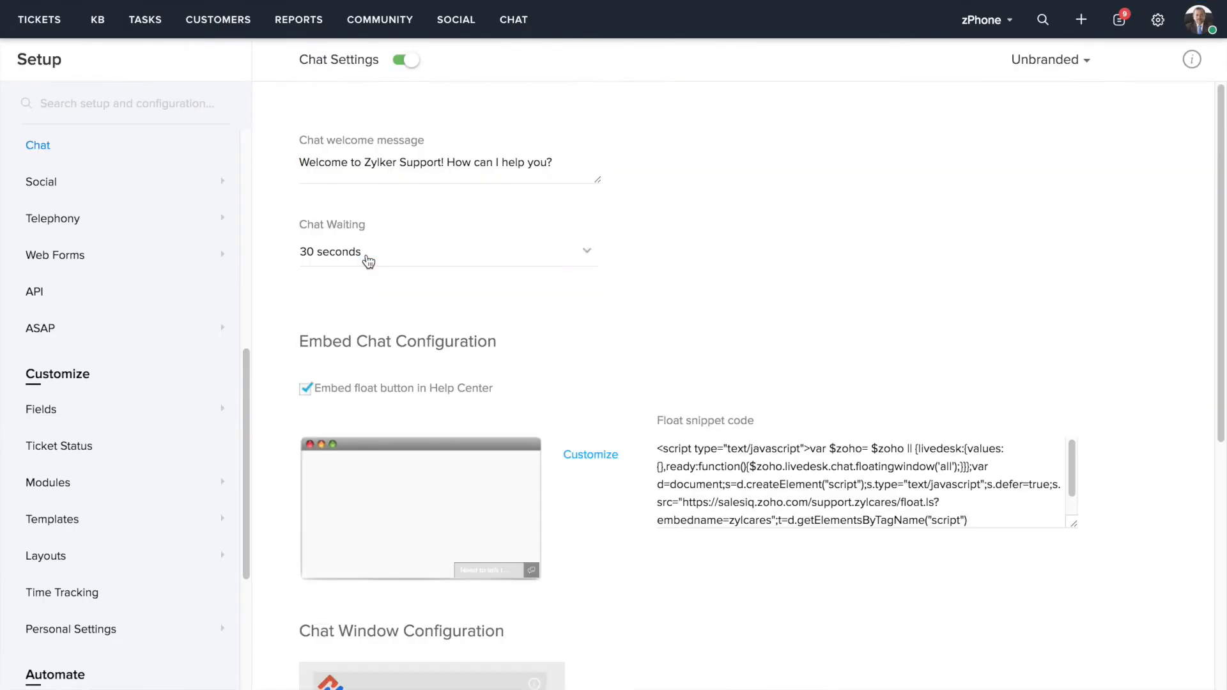
{"action": "mouse_move", "coordinate": [563, 381]}
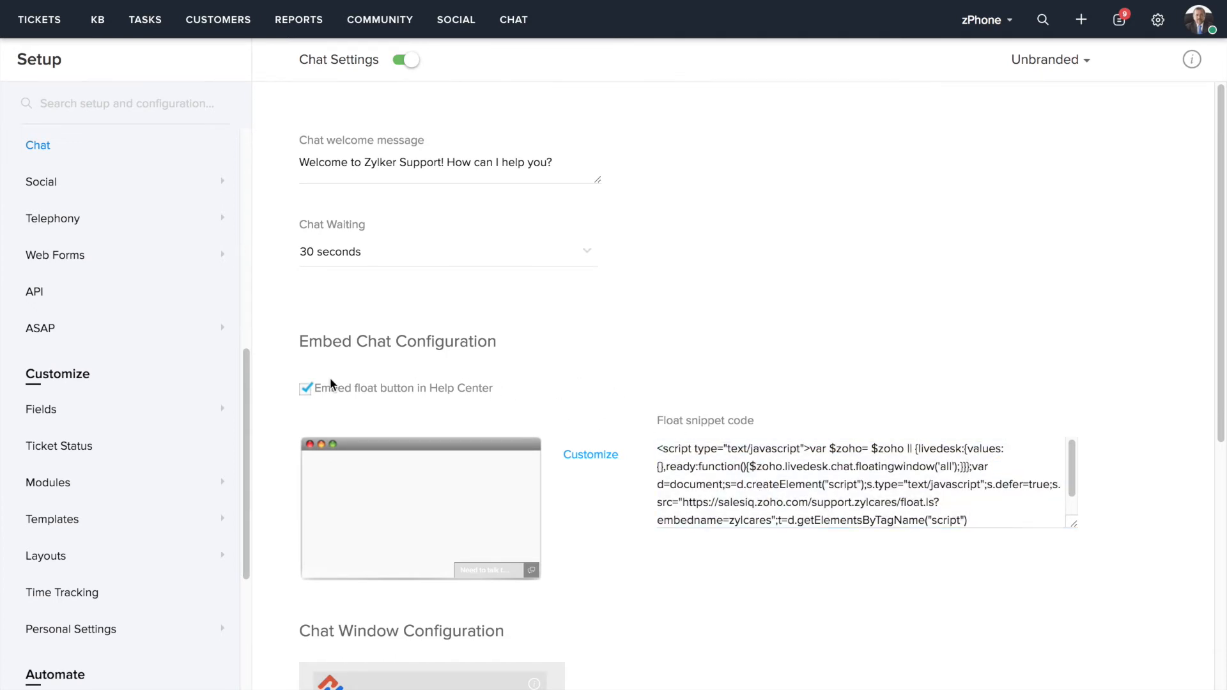
{"action": "left_click", "coordinate": [306, 389]}
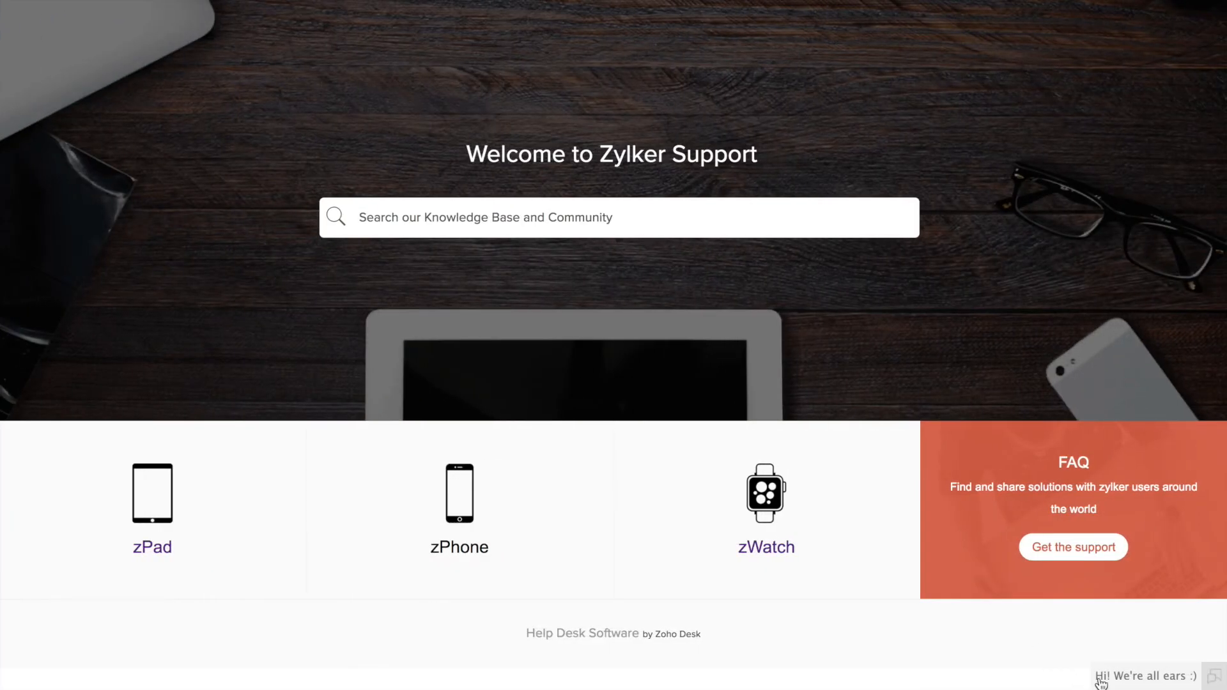
{"action": "left_click", "coordinate": [1145, 676]}
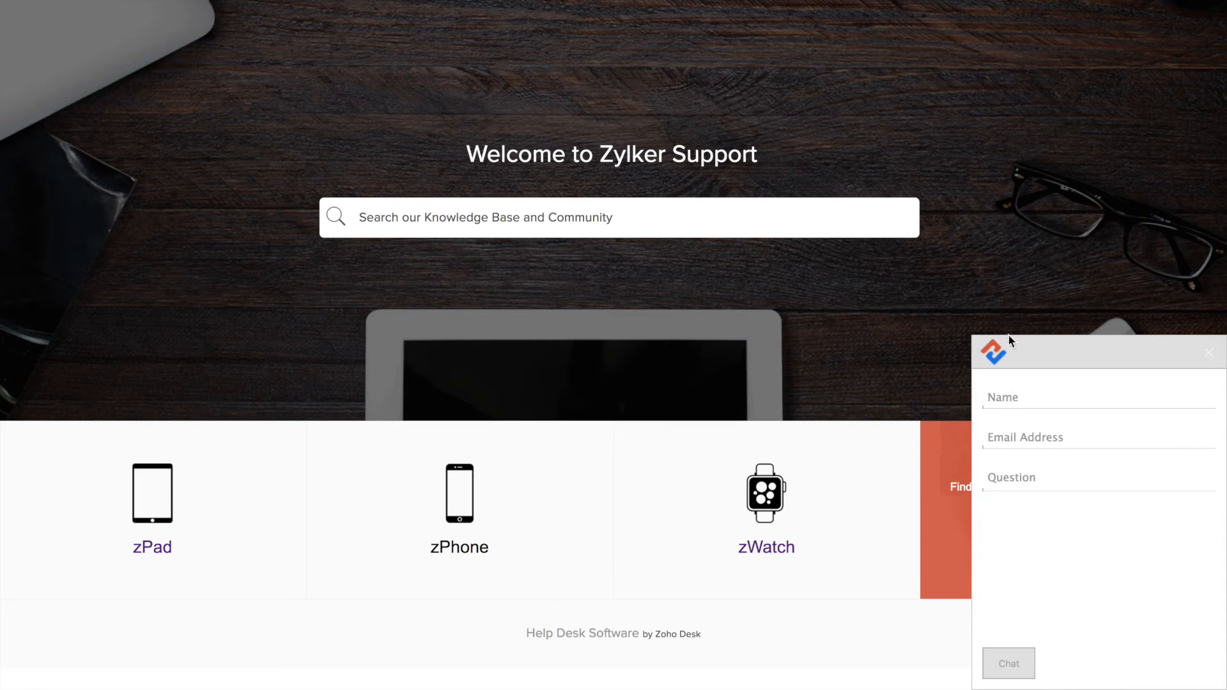
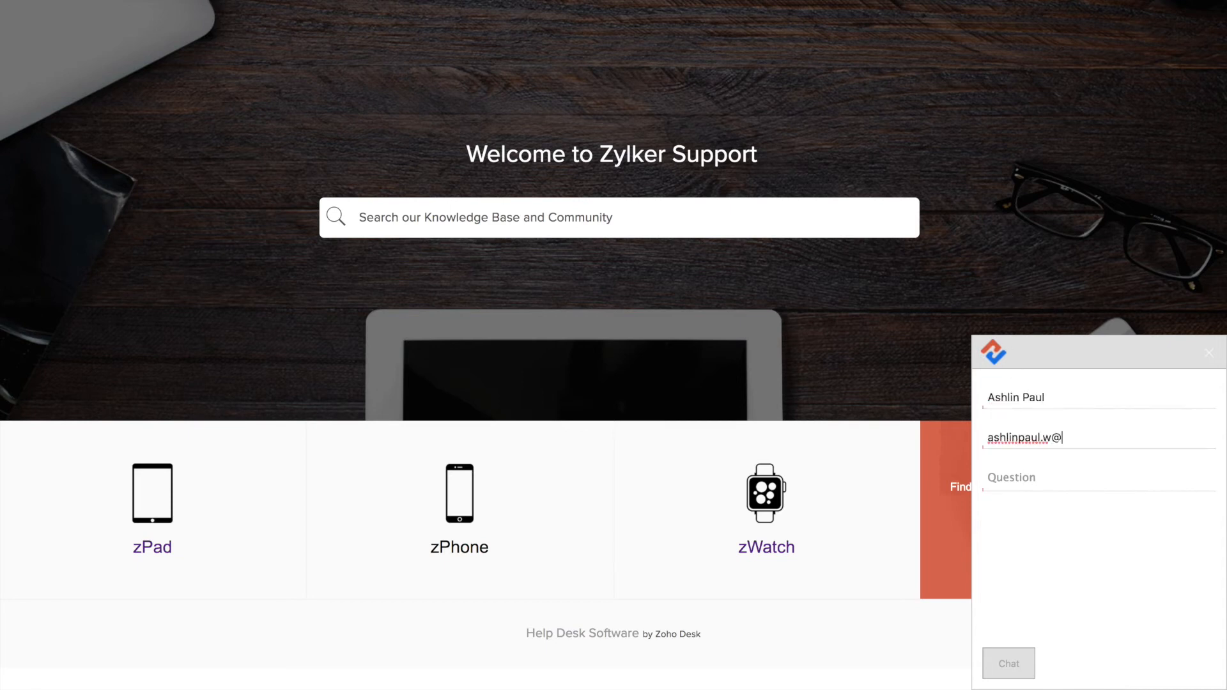
{"action": "type", "text": "I'm not able to update my phone. Can you please help?"}
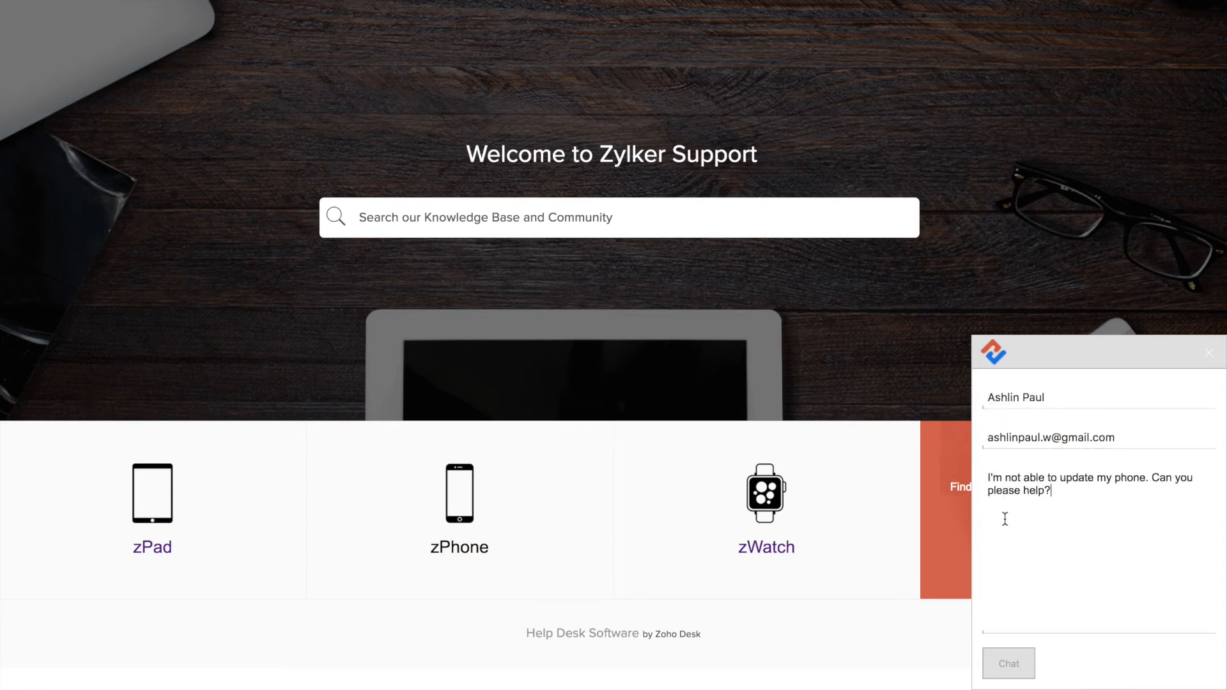
{"action": "left_click", "coordinate": [1009, 663]}
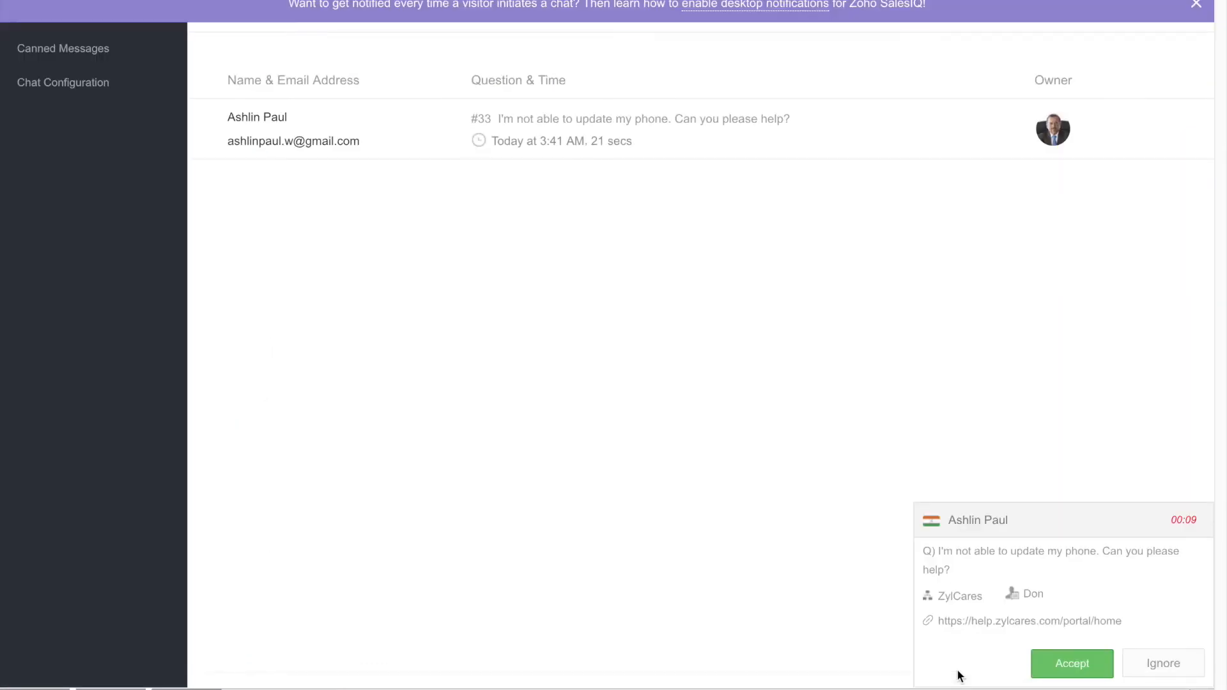
Accept the incoming chat, greet the visitor with 'Hi Ashlin', and convert it into ticket #911.
{"action": "left_click", "coordinate": [1072, 664]}
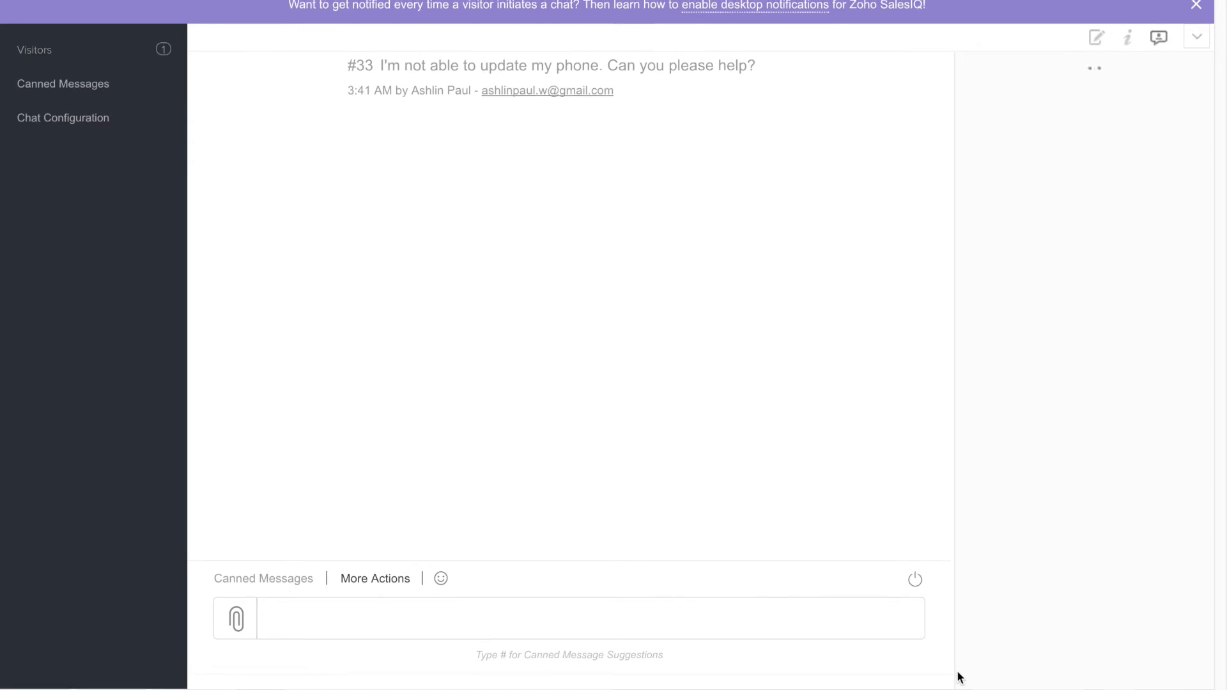
{"action": "type", "text": "Hi Ashlin"}
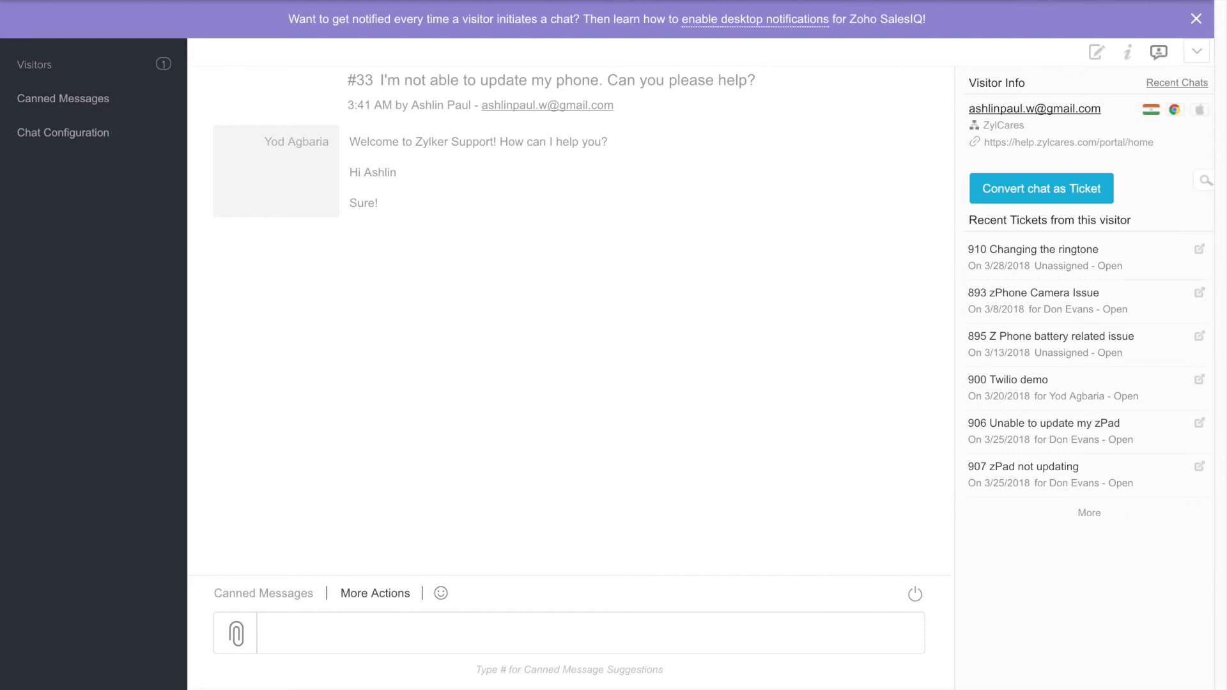
{"action": "mouse_move", "coordinate": [970, 297]}
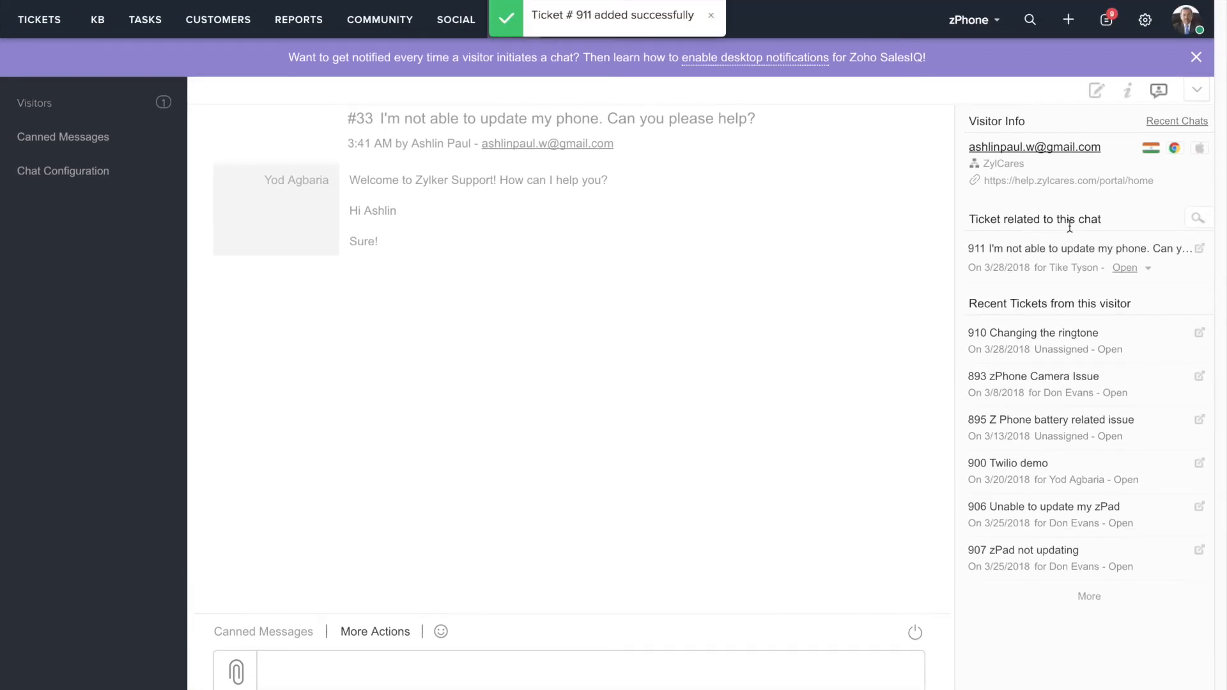
{"action": "left_click", "coordinate": [455, 19]}
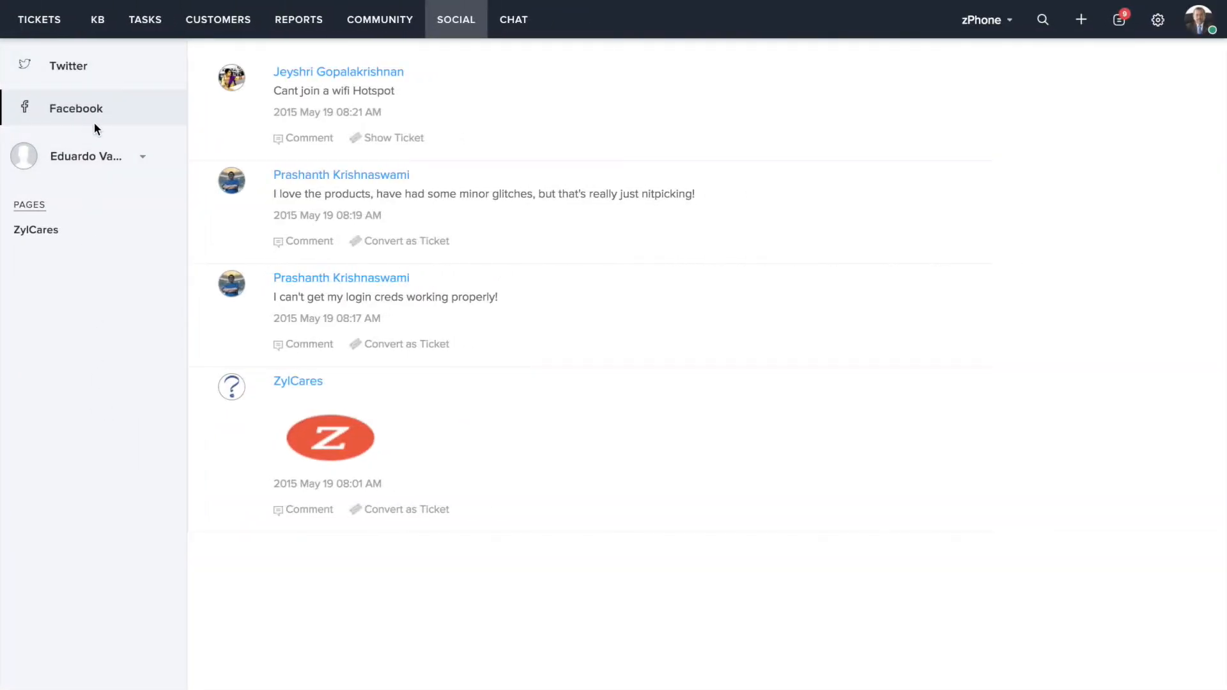
{"action": "mouse_move", "coordinate": [121, 162]}
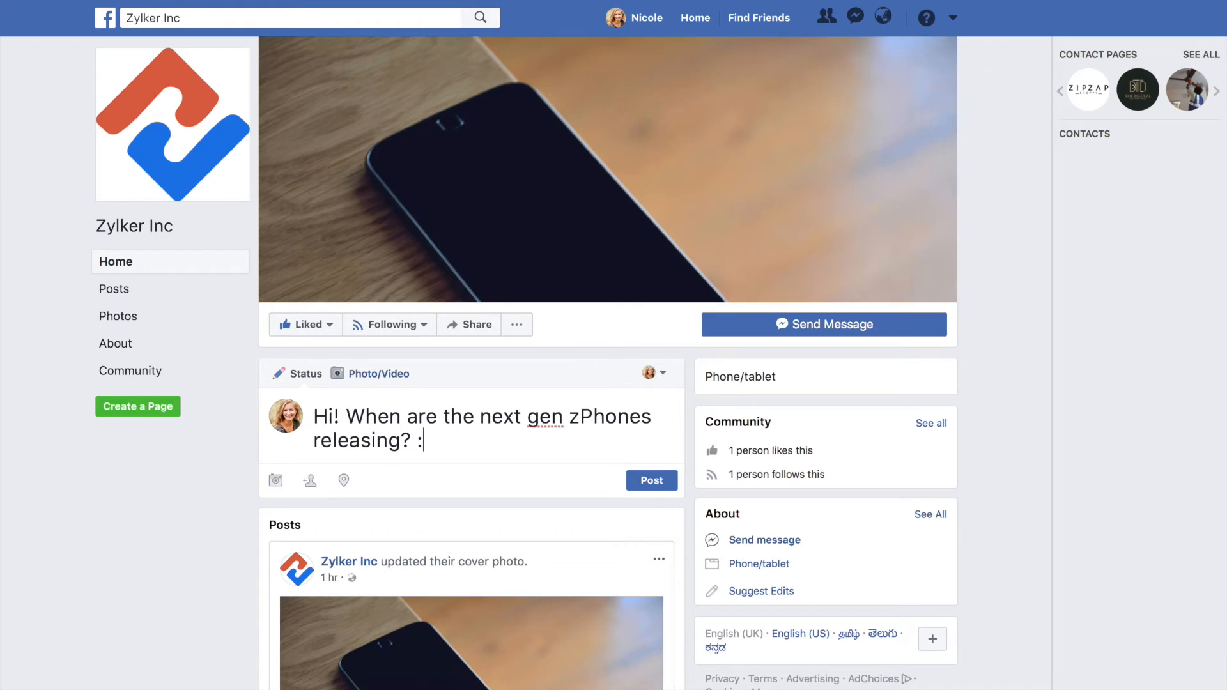
Post the next-gen zPhones release question to the Zylker Inc Facebook page.
{"action": "type", "text": ")"}
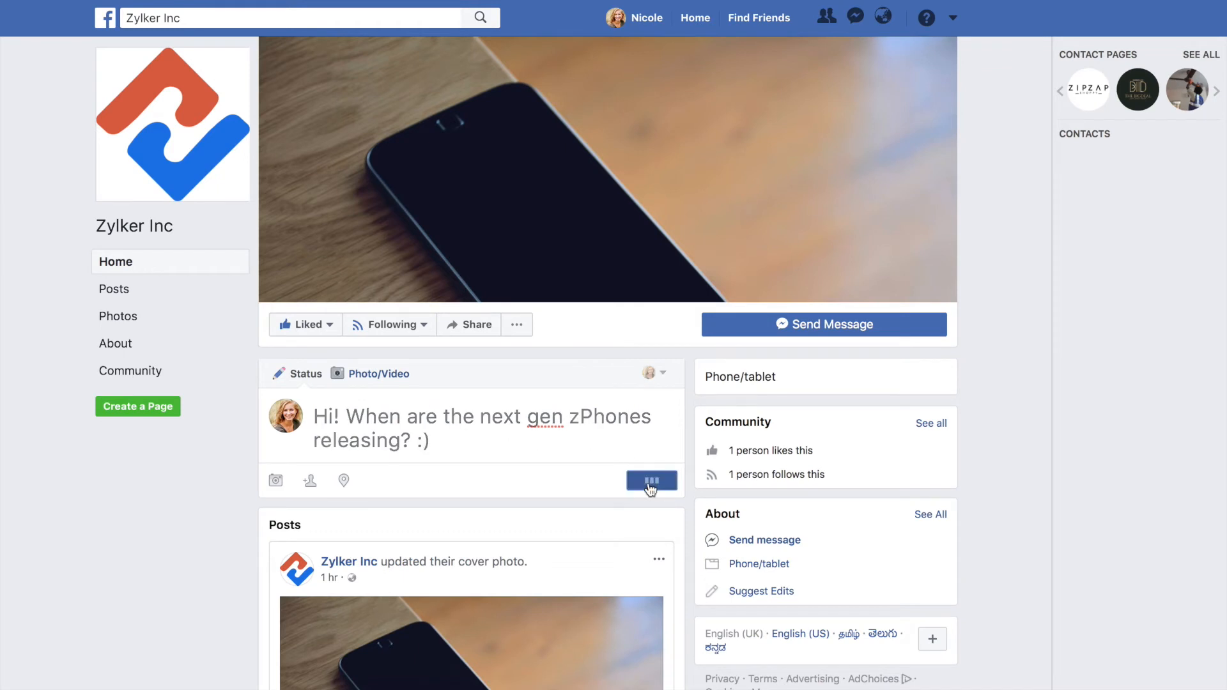
{"action": "left_click", "coordinate": [650, 480]}
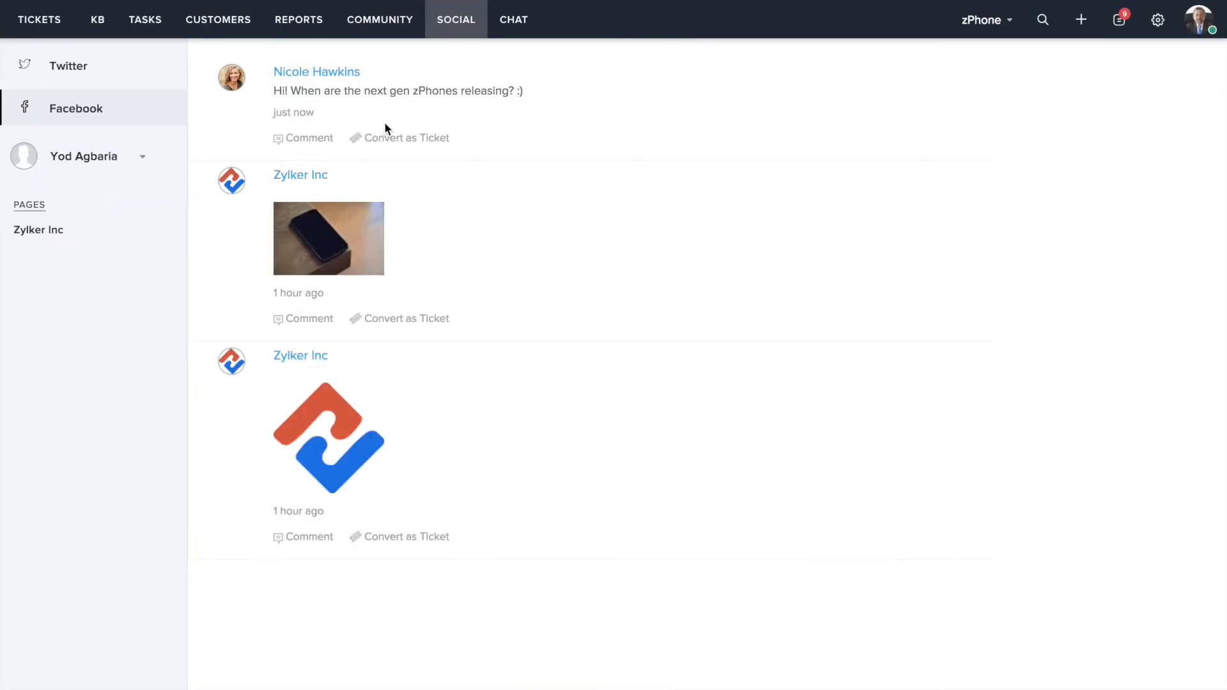
{"action": "mouse_move", "coordinate": [317, 138]}
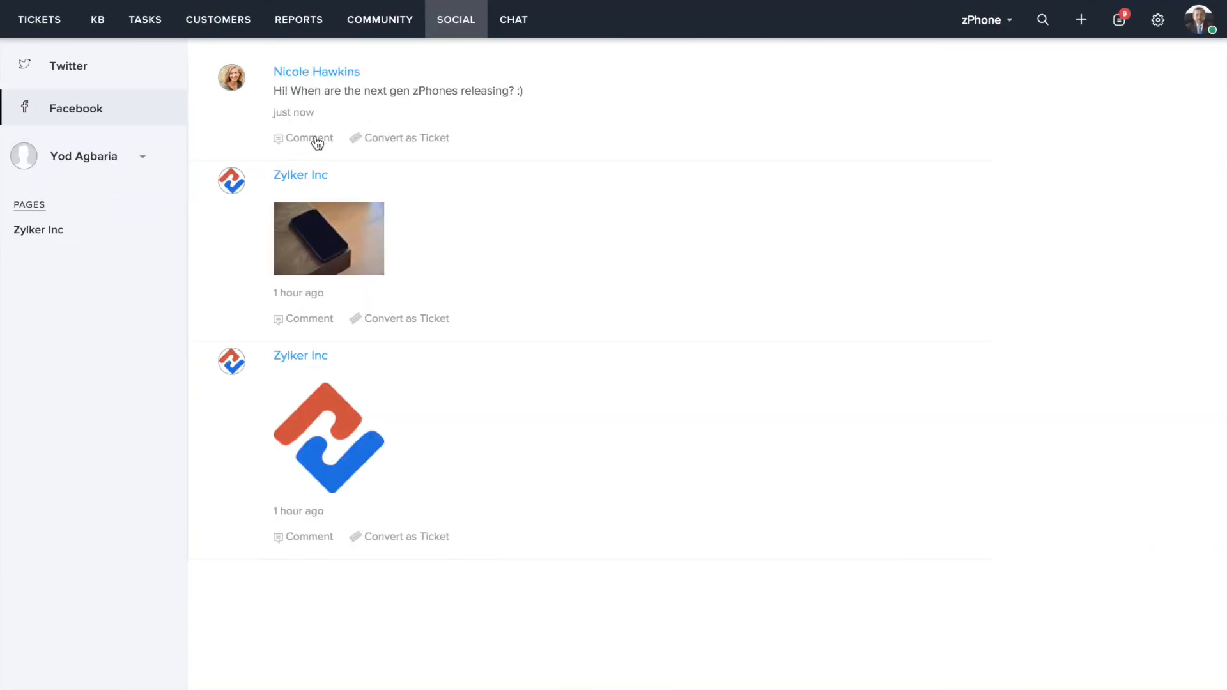
Reply 'Hi Nicole! Wait for an announcement' under the zPhones post and convert it into a ticket.
{"action": "left_click", "coordinate": [308, 138]}
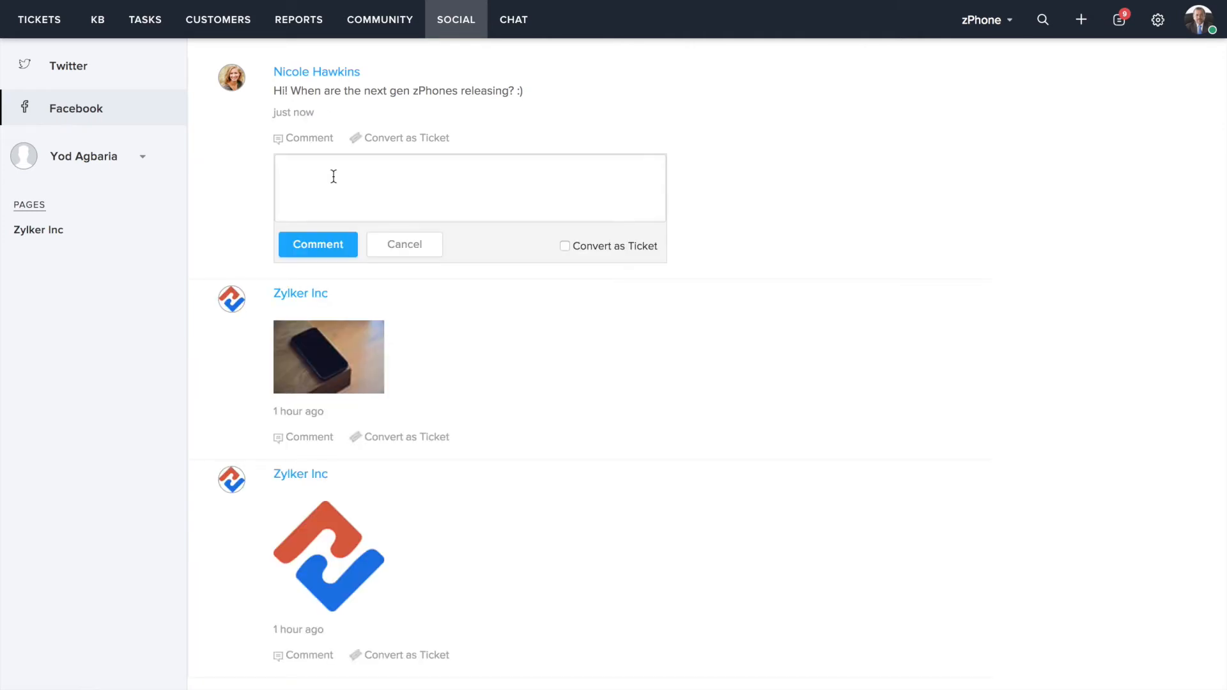
{"action": "type", "text": "Hi Nicole! Wait for an annou"}
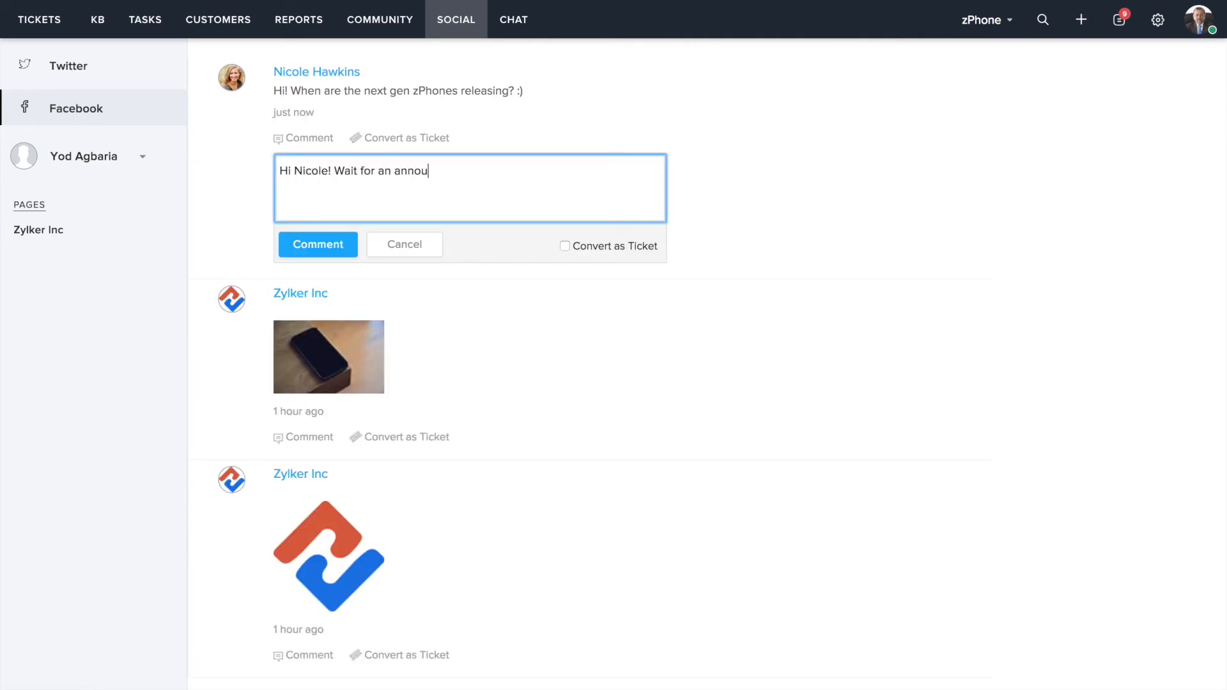
{"action": "left_click", "coordinate": [317, 244]}
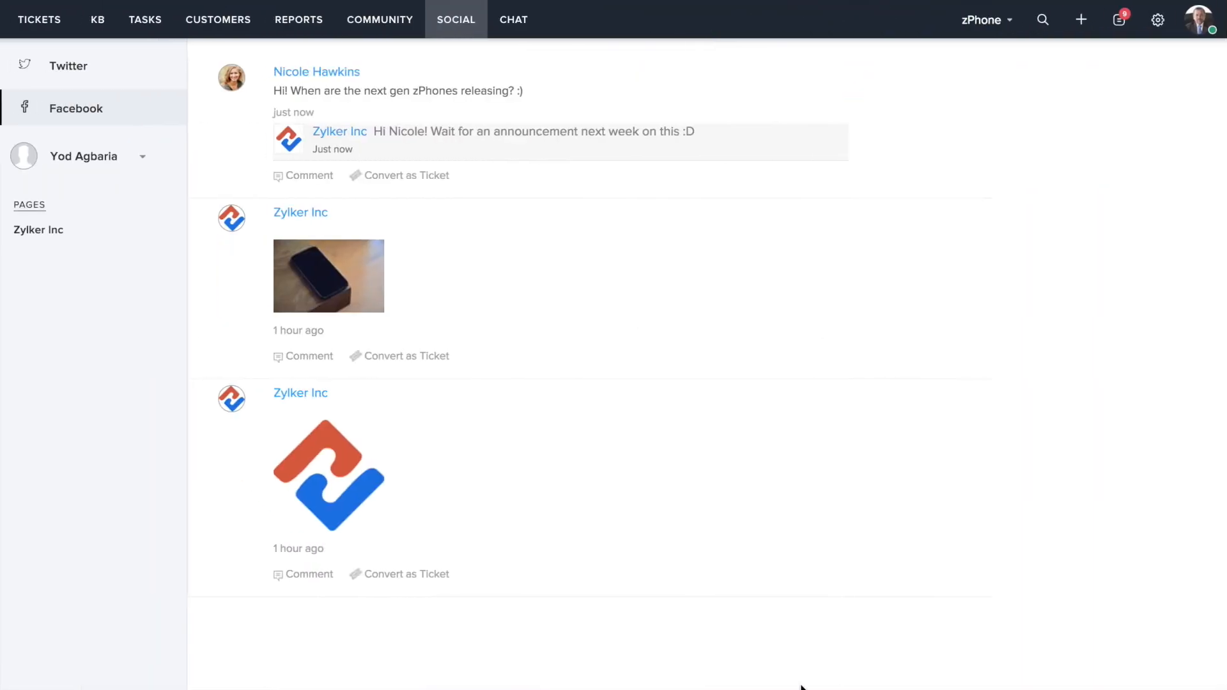
{"action": "mouse_move", "coordinate": [487, 236]}
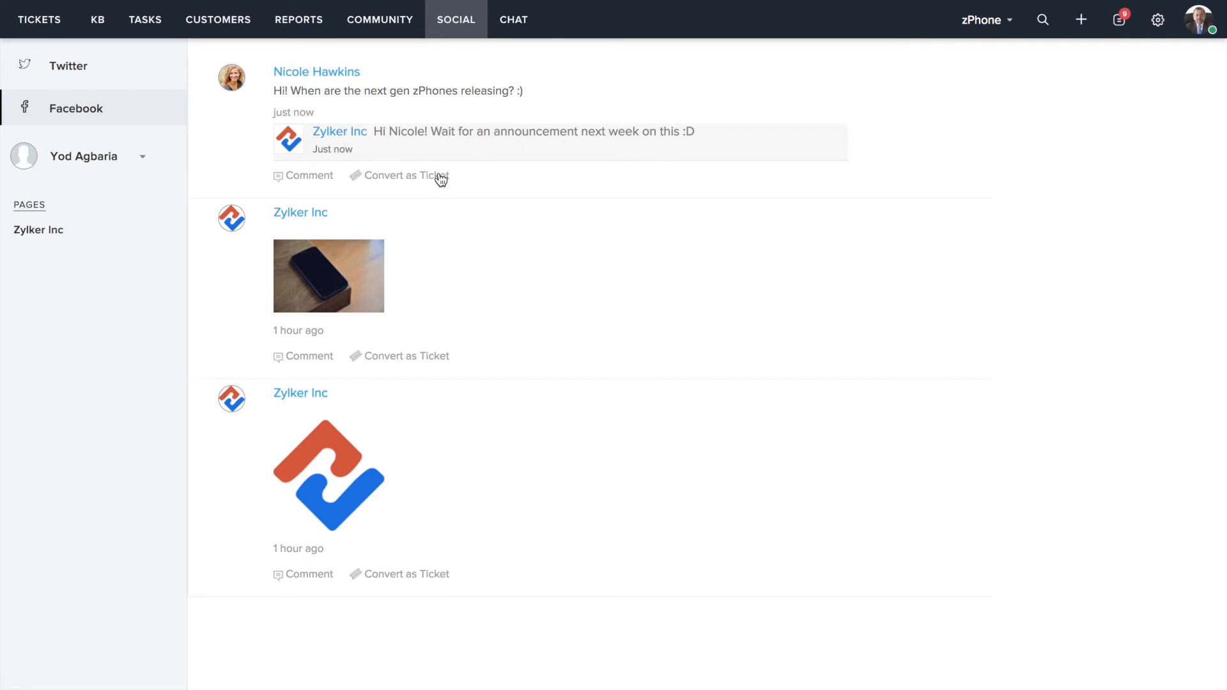
{"action": "left_click", "coordinate": [405, 175]}
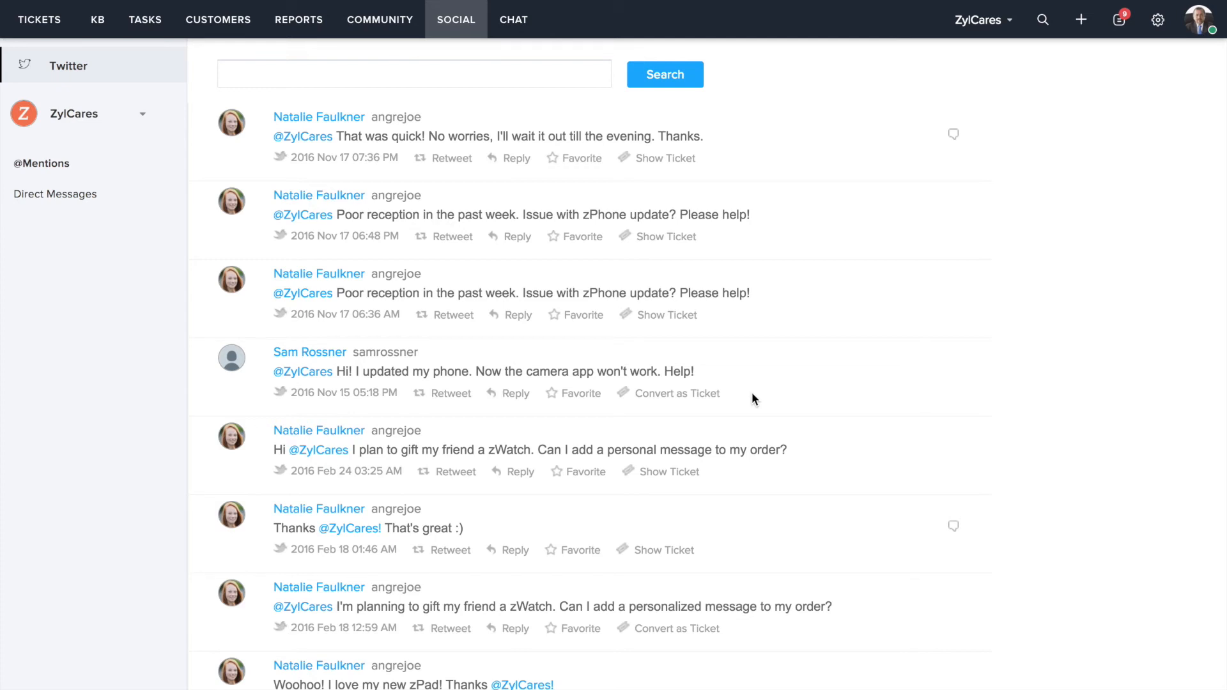
Convert the ZylCares camera app complaint tweet into a ticket.
{"action": "left_click", "coordinate": [1158, 19]}
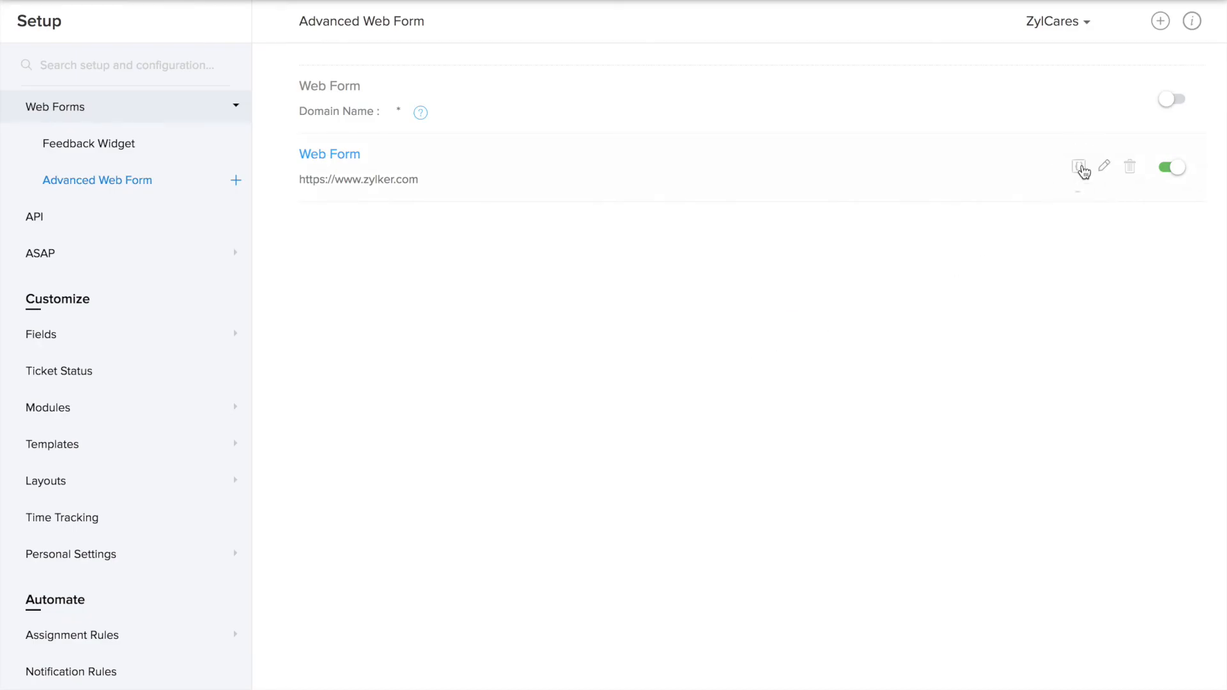
View the zylker.com web form's embed code and preview its name, subject, description and email fields.
{"action": "left_click", "coordinate": [1079, 166]}
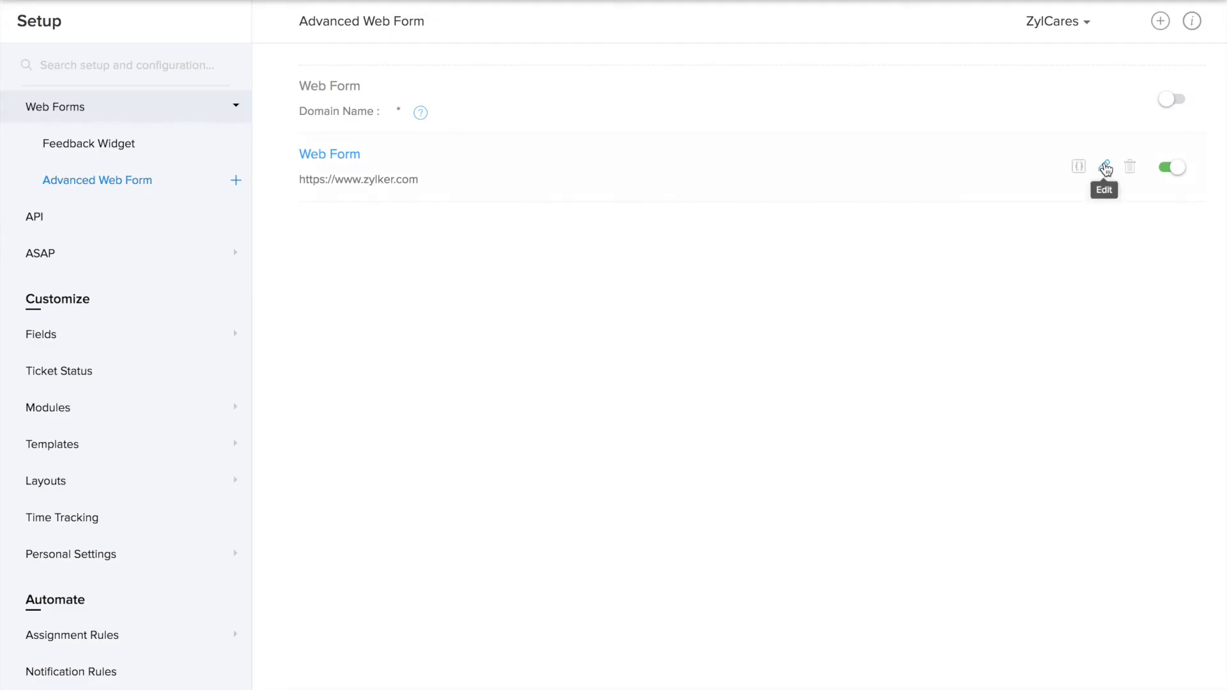
{"action": "left_click", "coordinate": [1105, 166]}
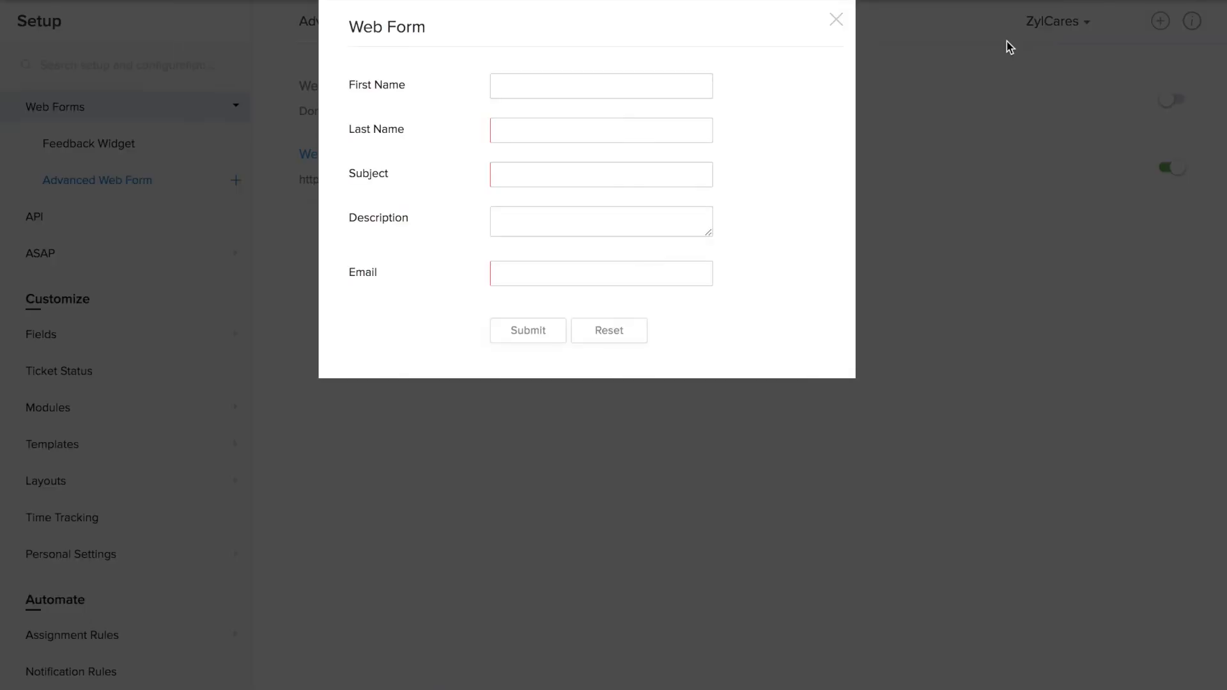
{"action": "left_click", "coordinate": [835, 20]}
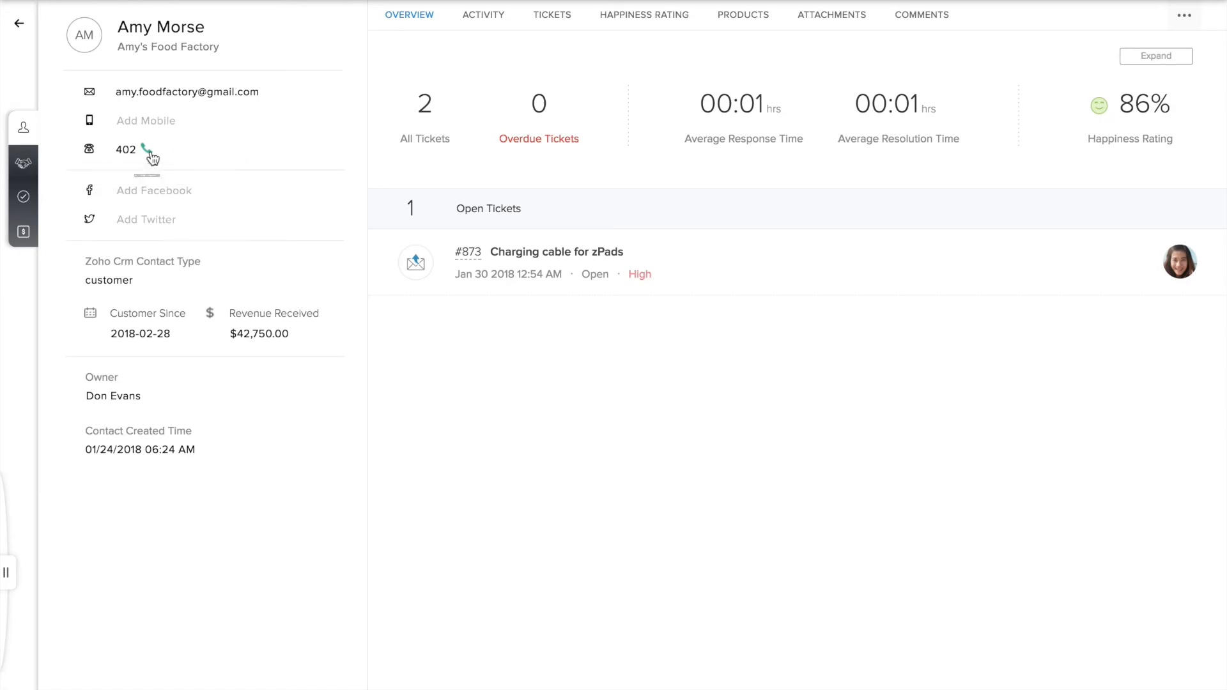
Call the contact's number 402 with the Local(0) dial code, then end the call.
{"action": "left_click", "coordinate": [142, 150]}
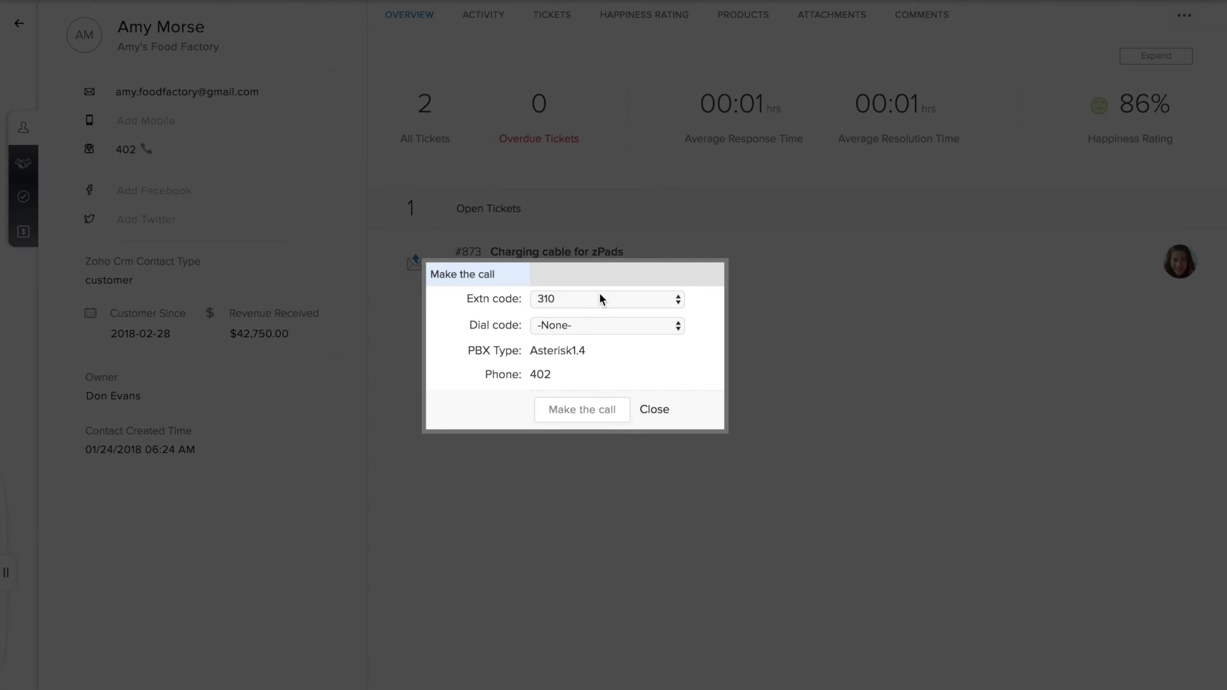
{"action": "left_click", "coordinate": [606, 325]}
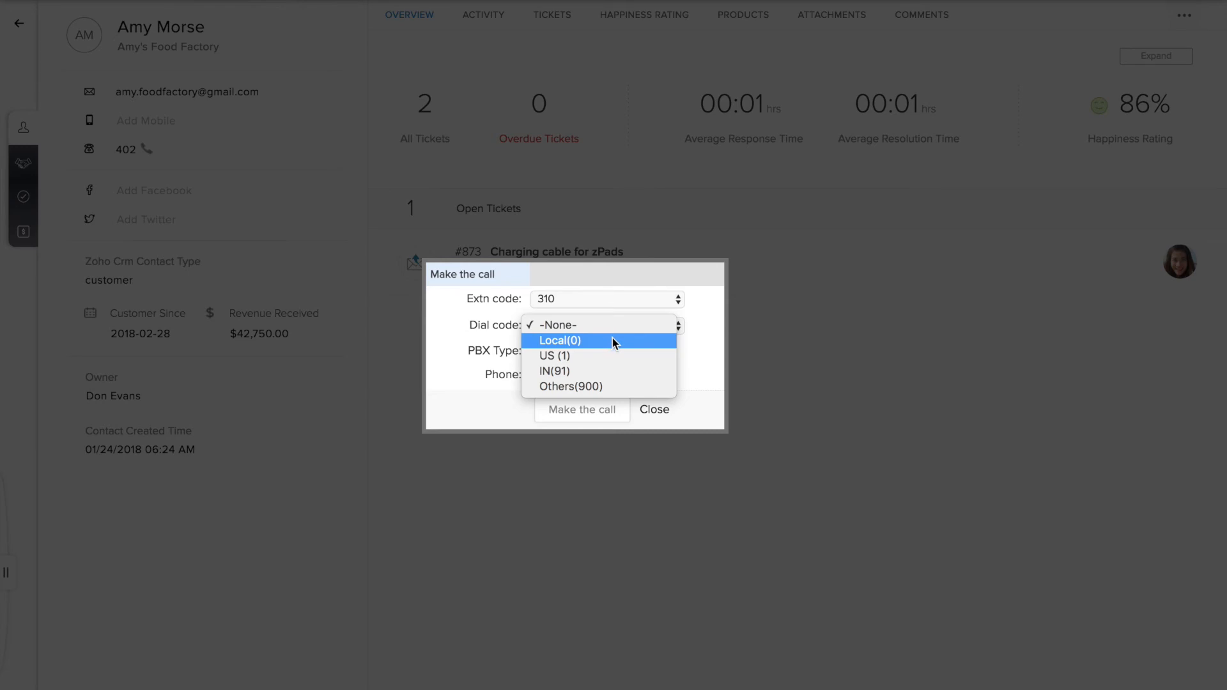
{"action": "left_click", "coordinate": [559, 340]}
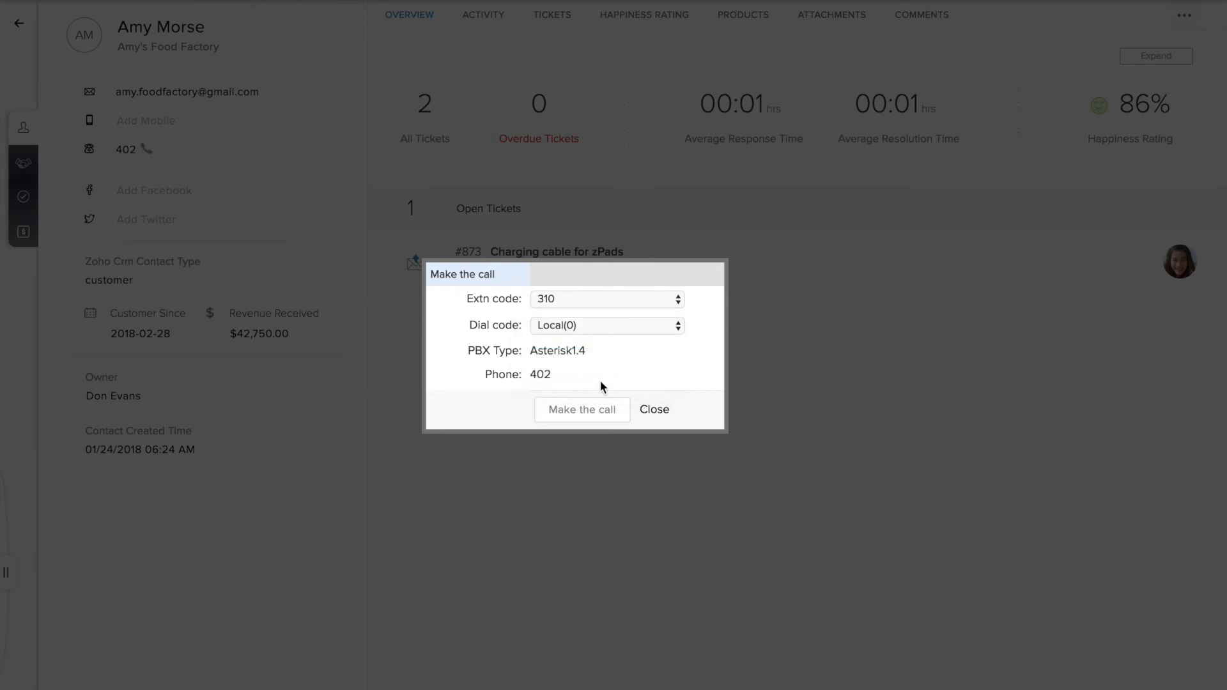
{"action": "left_click", "coordinate": [582, 409]}
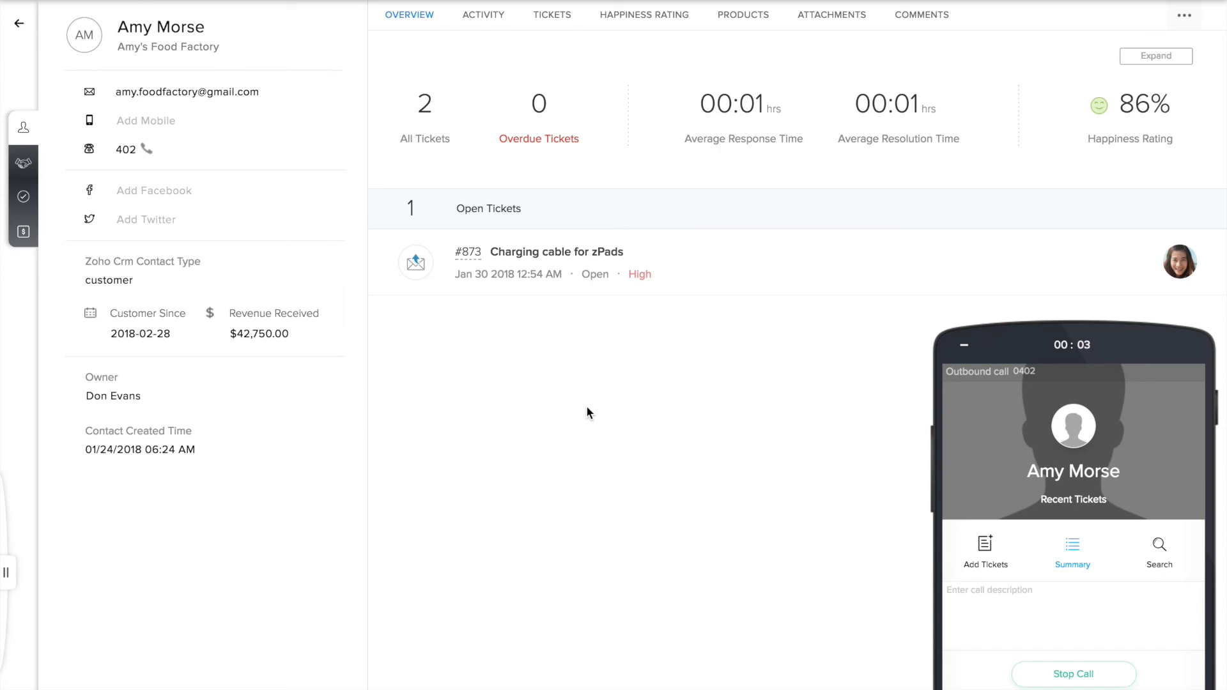
{"action": "mouse_move", "coordinate": [851, 468]}
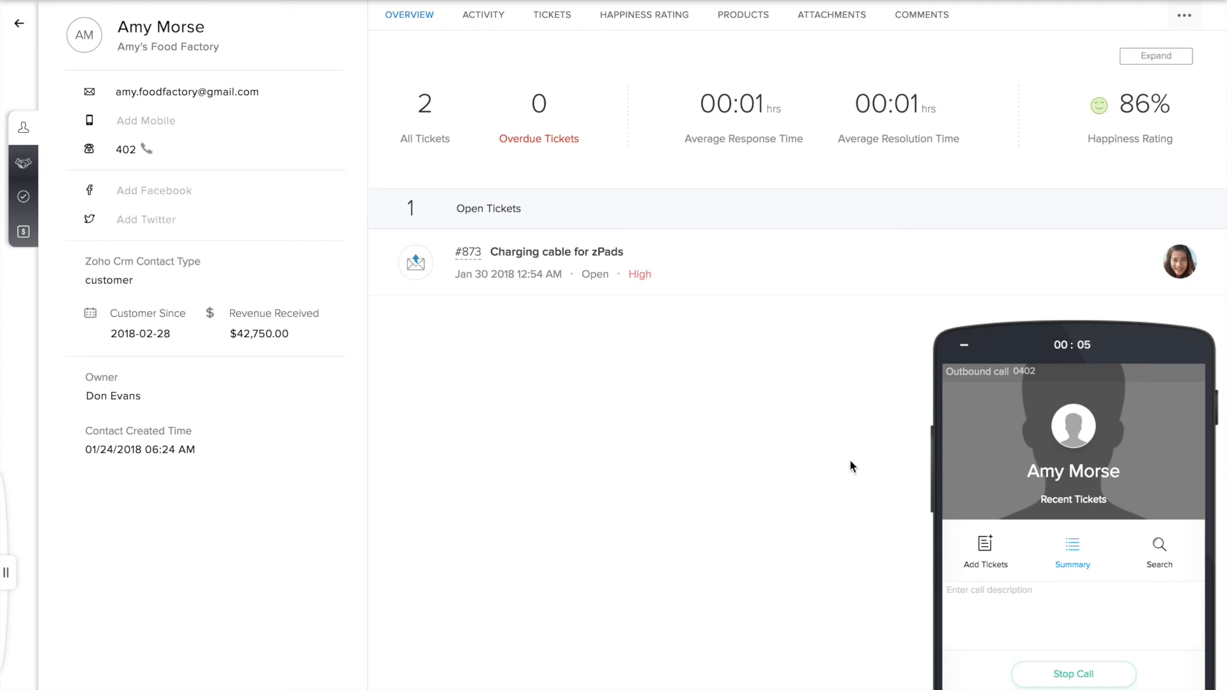
{"action": "left_click", "coordinate": [1073, 674]}
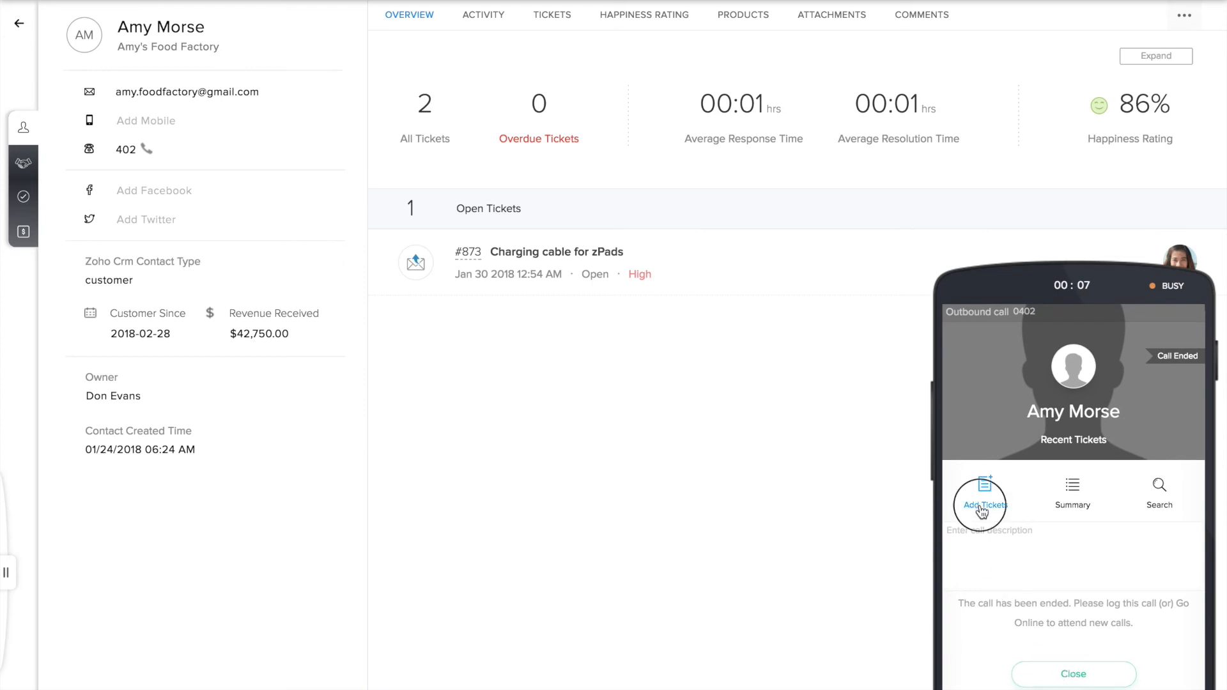
Log the call as ticket #916 for an existing customer and review its time entry.
{"action": "left_click", "coordinate": [981, 505]}
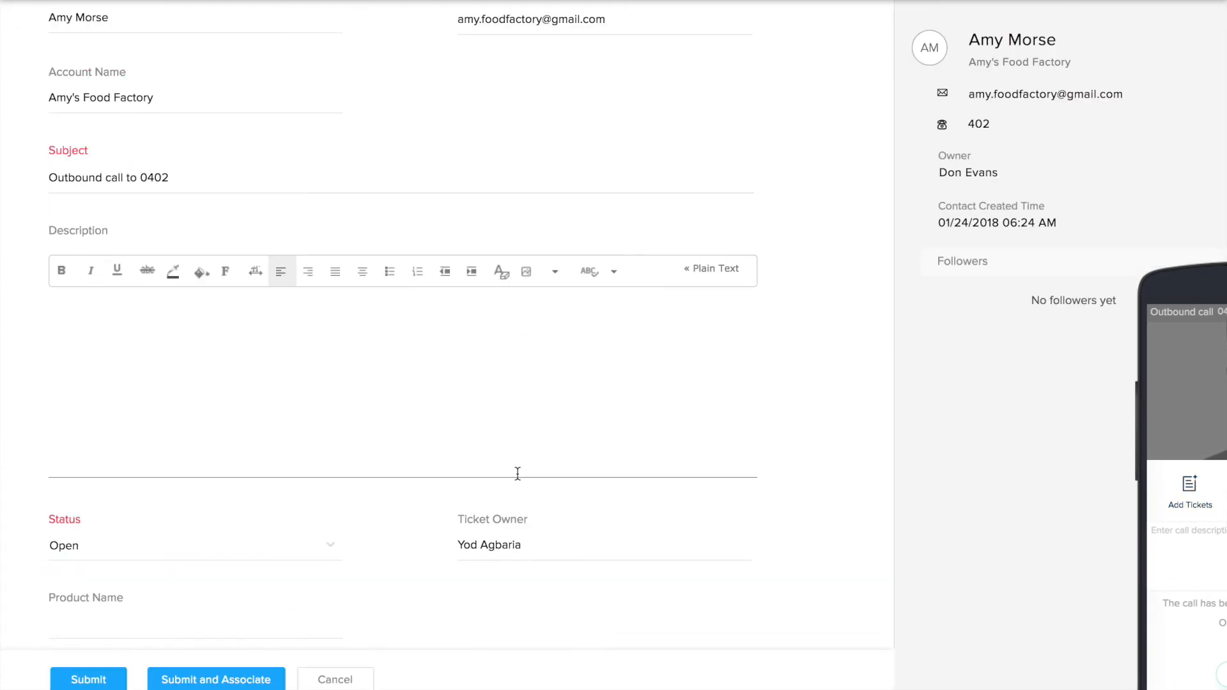
{"action": "left_click", "coordinate": [603, 207]}
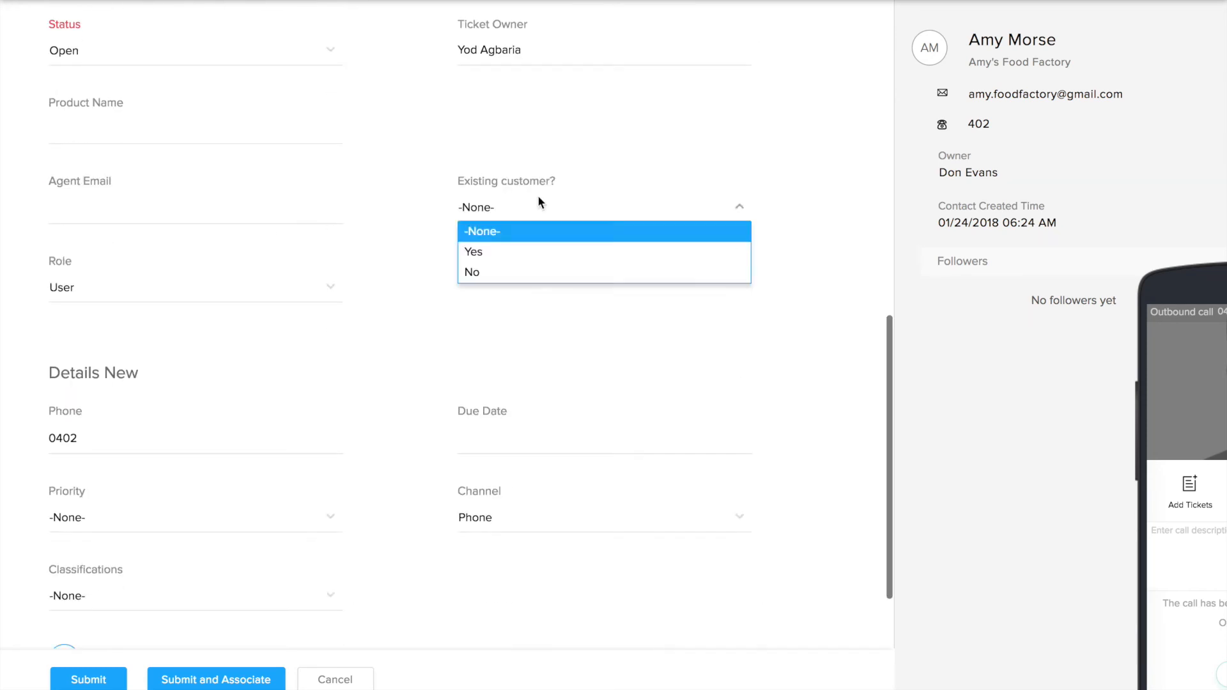
{"action": "left_click", "coordinate": [473, 252]}
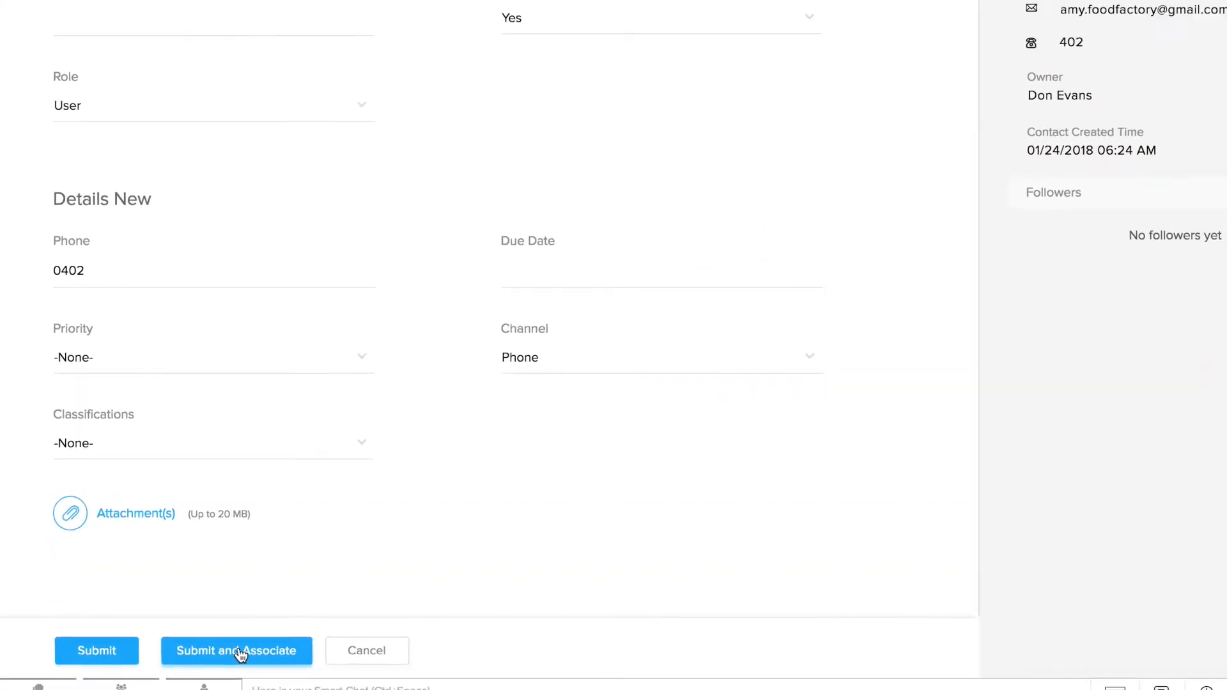
{"action": "left_click", "coordinate": [235, 651]}
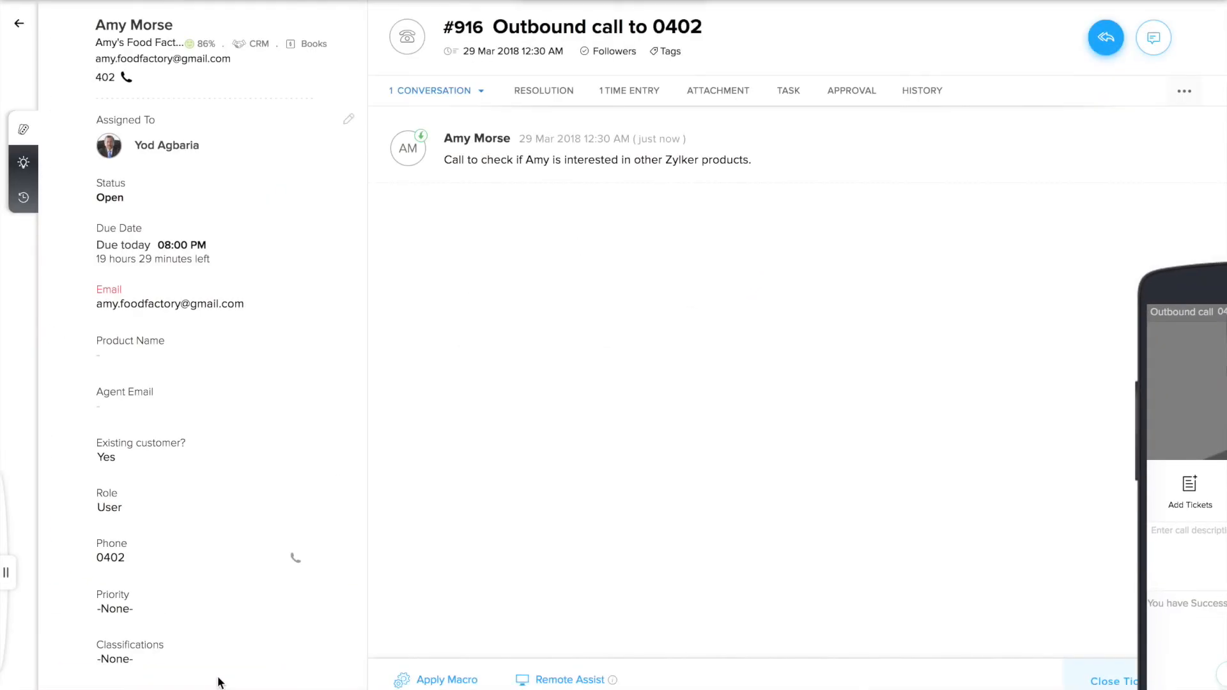
{"action": "left_click", "coordinate": [629, 89]}
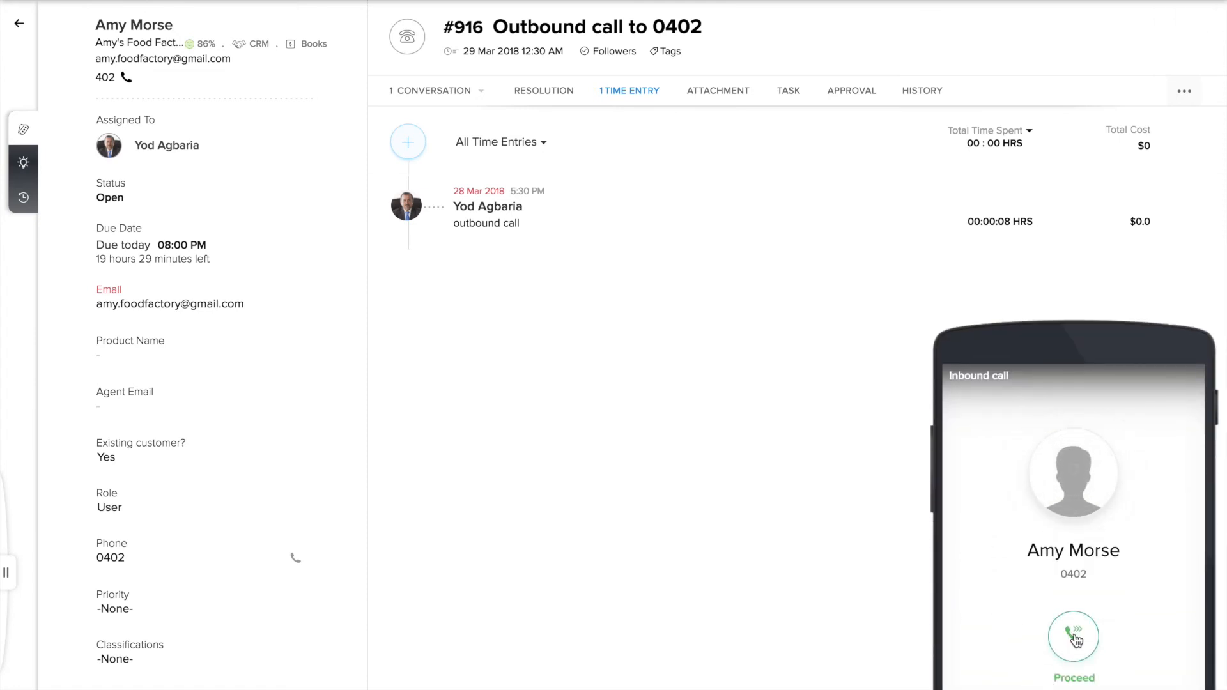
{"action": "left_click", "coordinate": [1073, 636]}
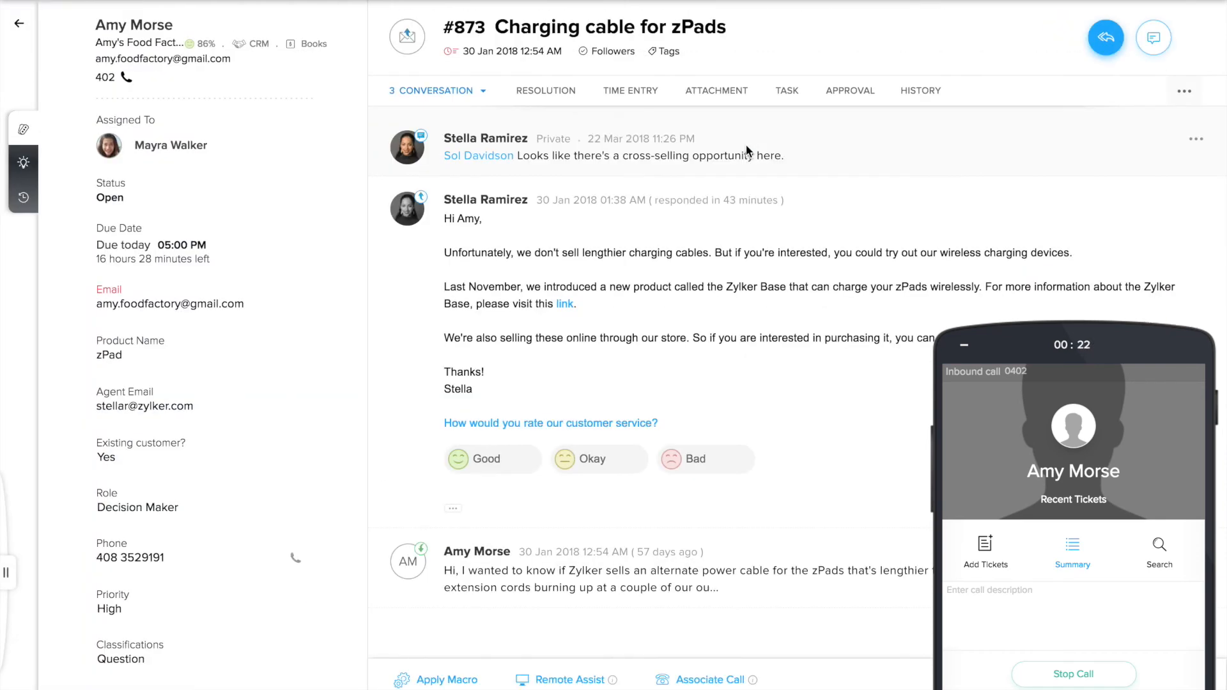
{"action": "left_click", "coordinate": [1074, 674]}
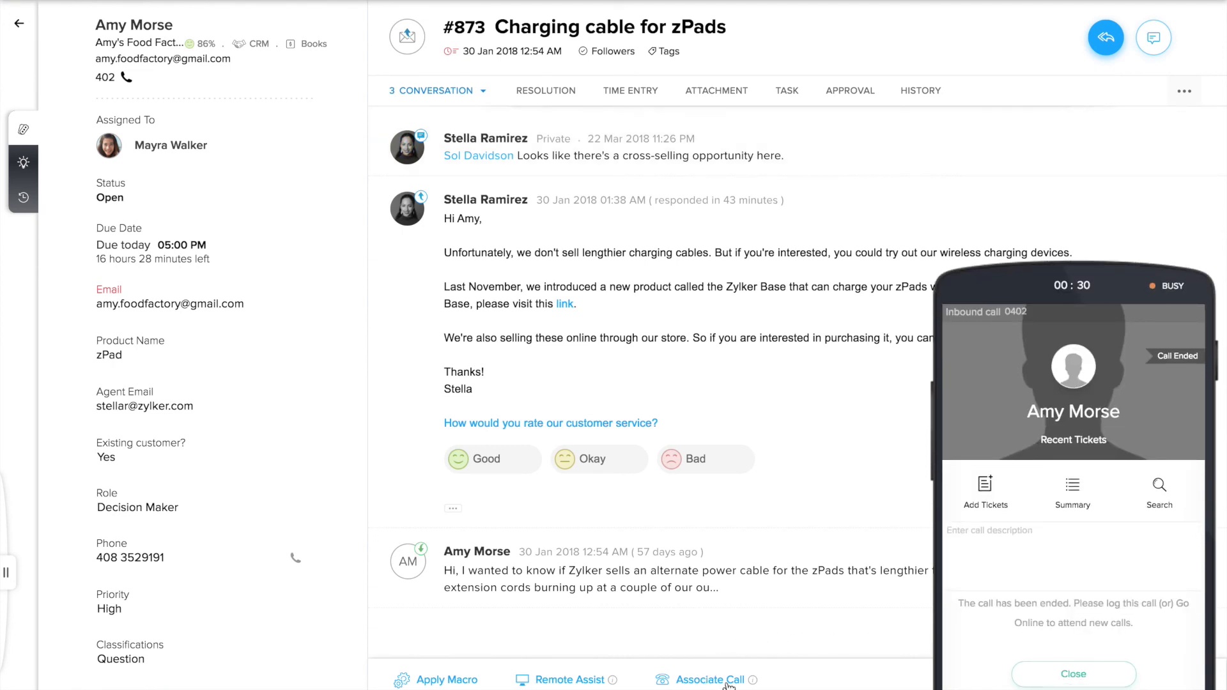
{"action": "left_click", "coordinate": [713, 679]}
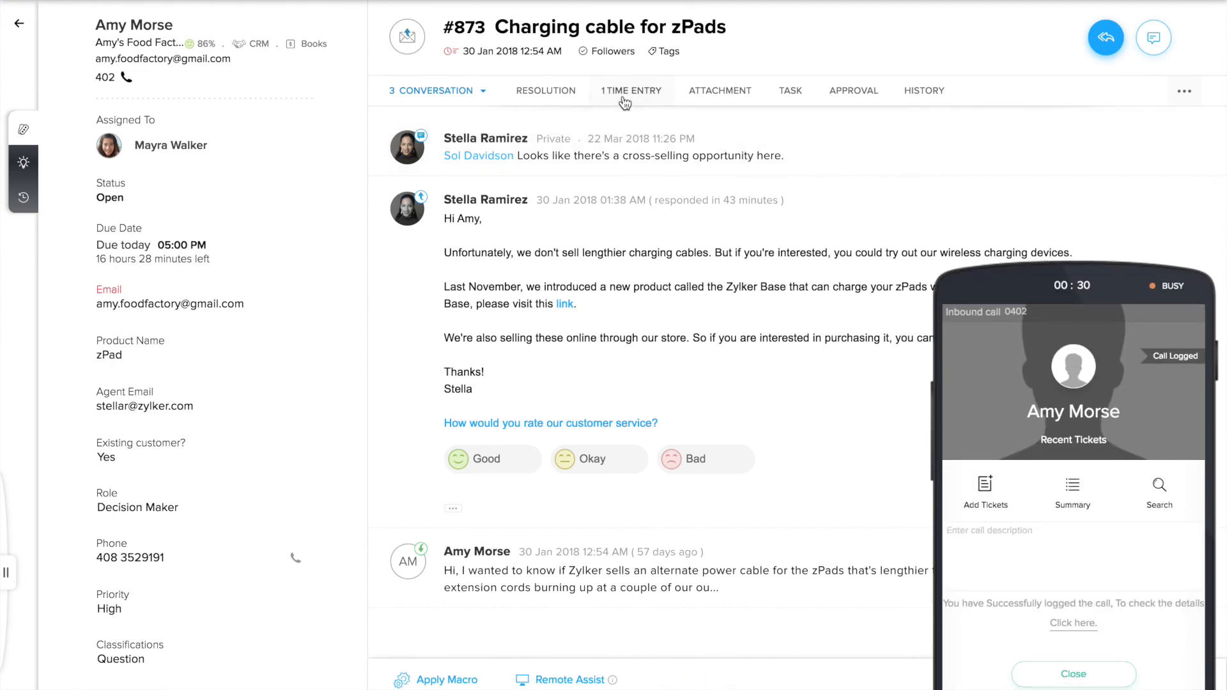
{"action": "left_click", "coordinate": [632, 89]}
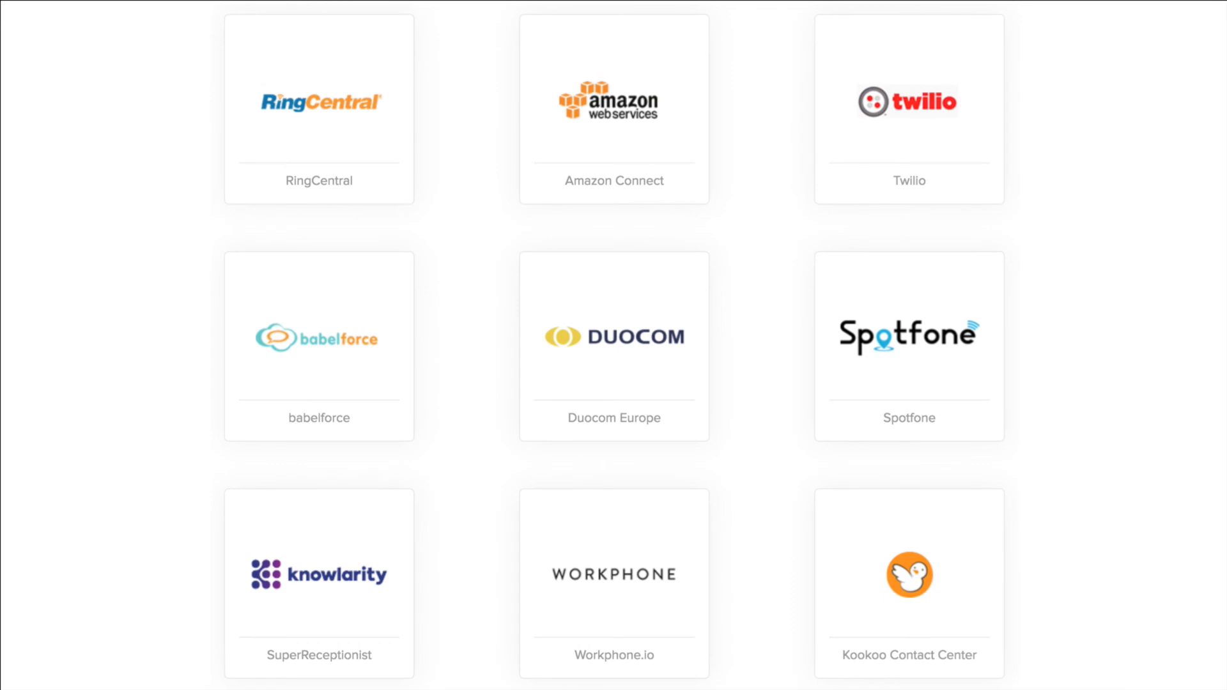
Choose Twilio from the telephony providers gallery.
{"action": "left_click", "coordinate": [907, 102]}
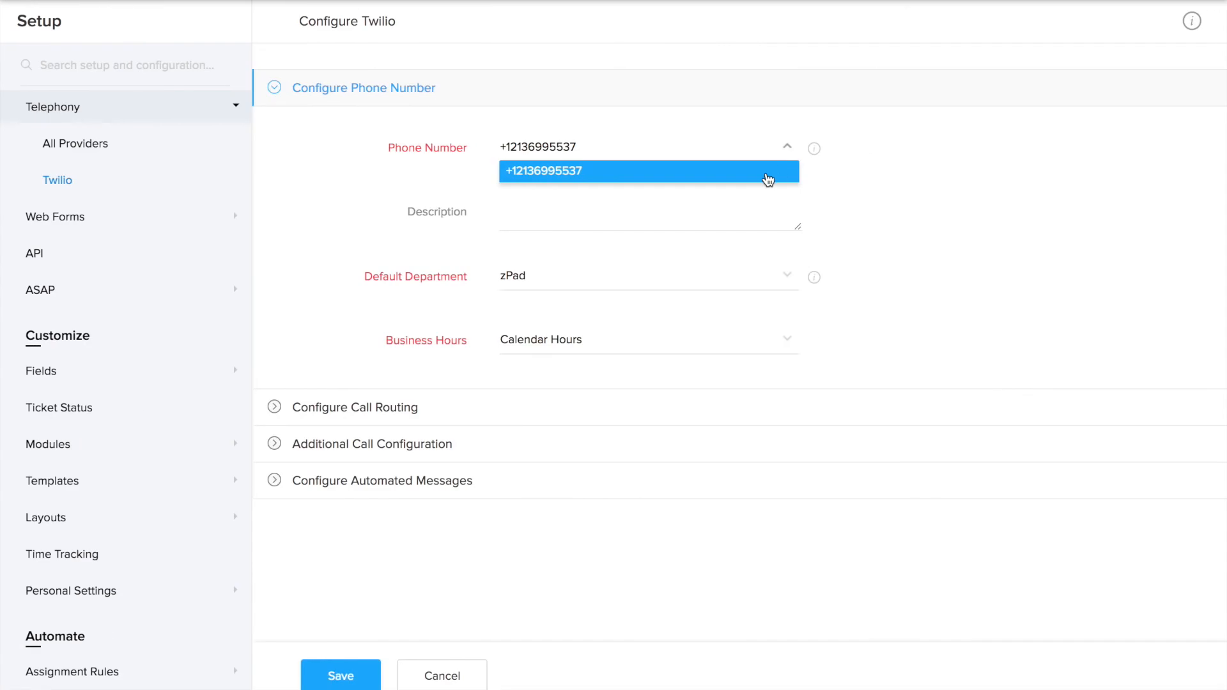
{"action": "left_click", "coordinate": [647, 171]}
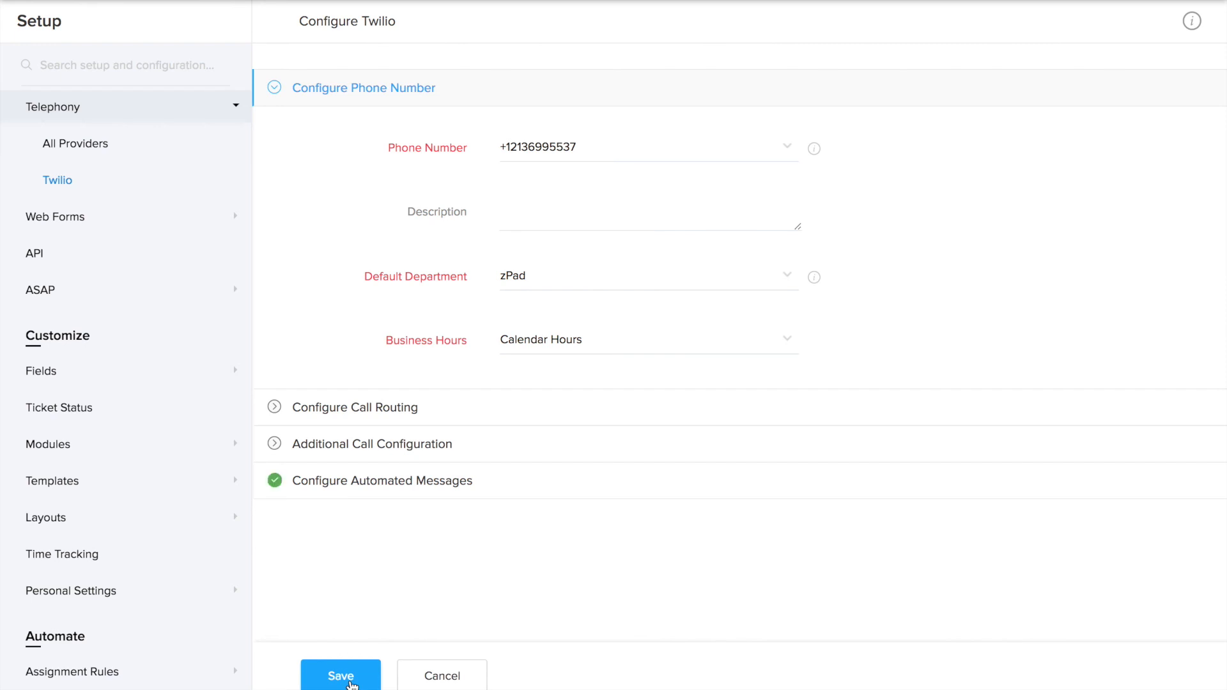
{"action": "left_click", "coordinate": [340, 675]}
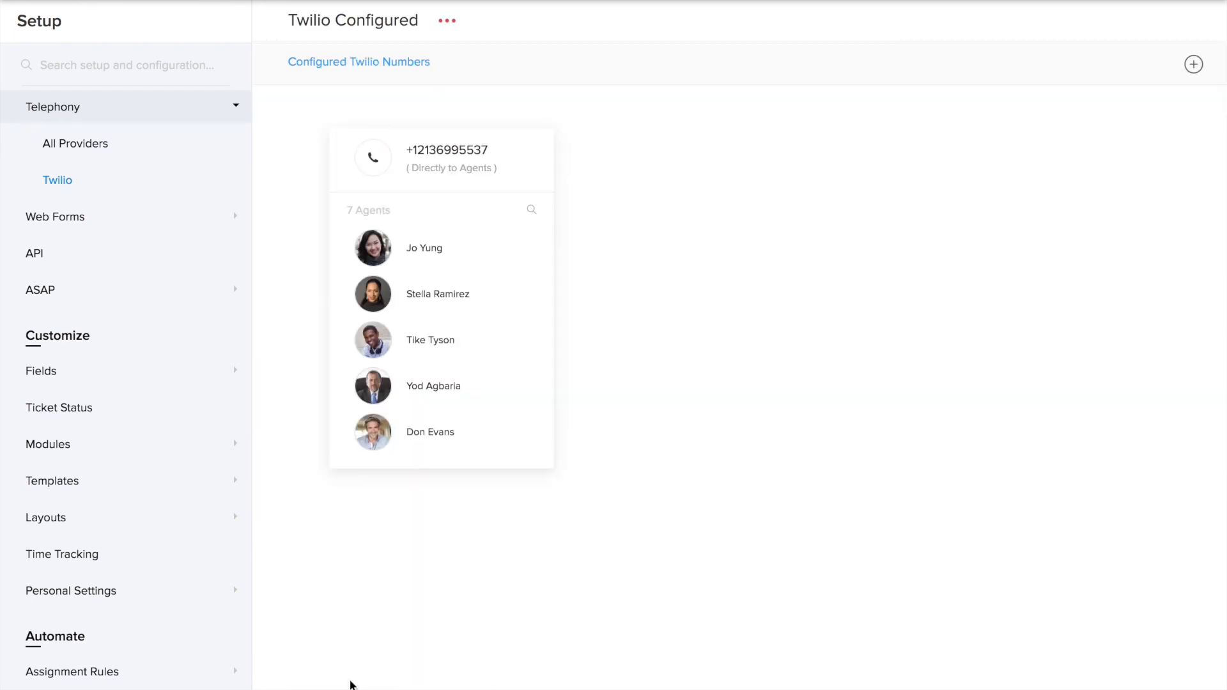